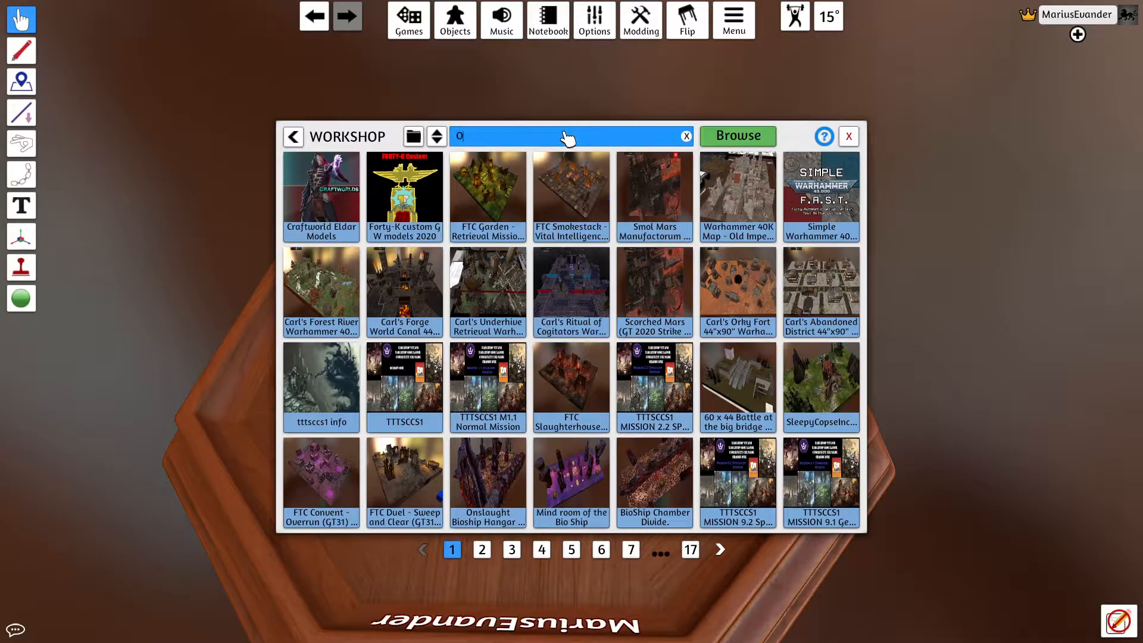
Step: Search the Workshop for 'One' and load the One World mod onto the table
type("ne")
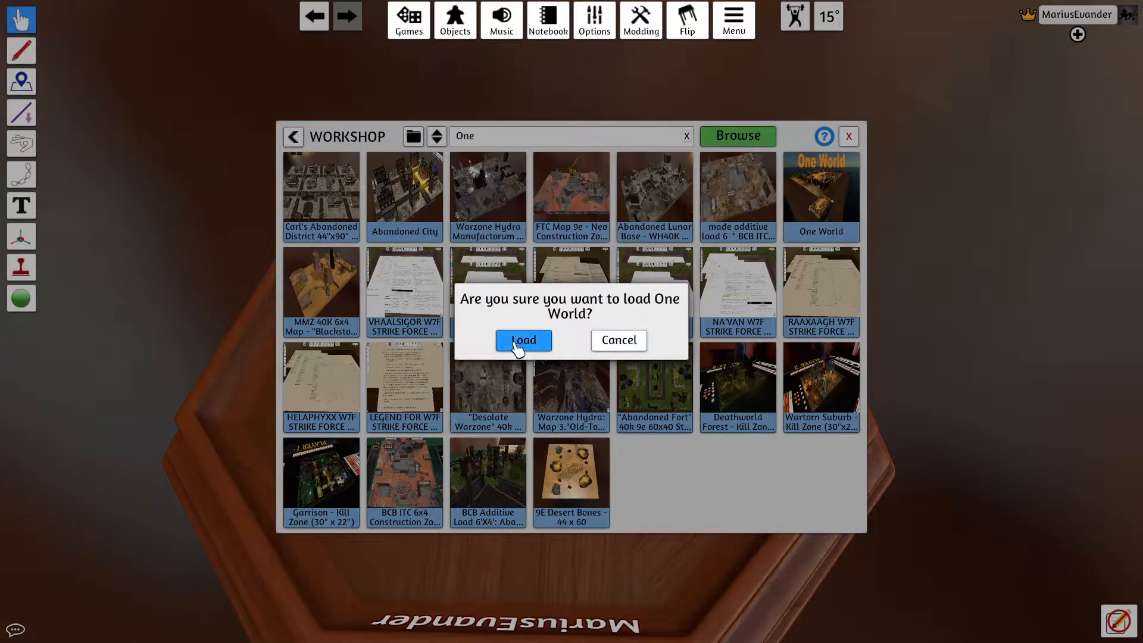
mouse_move(152, 376)
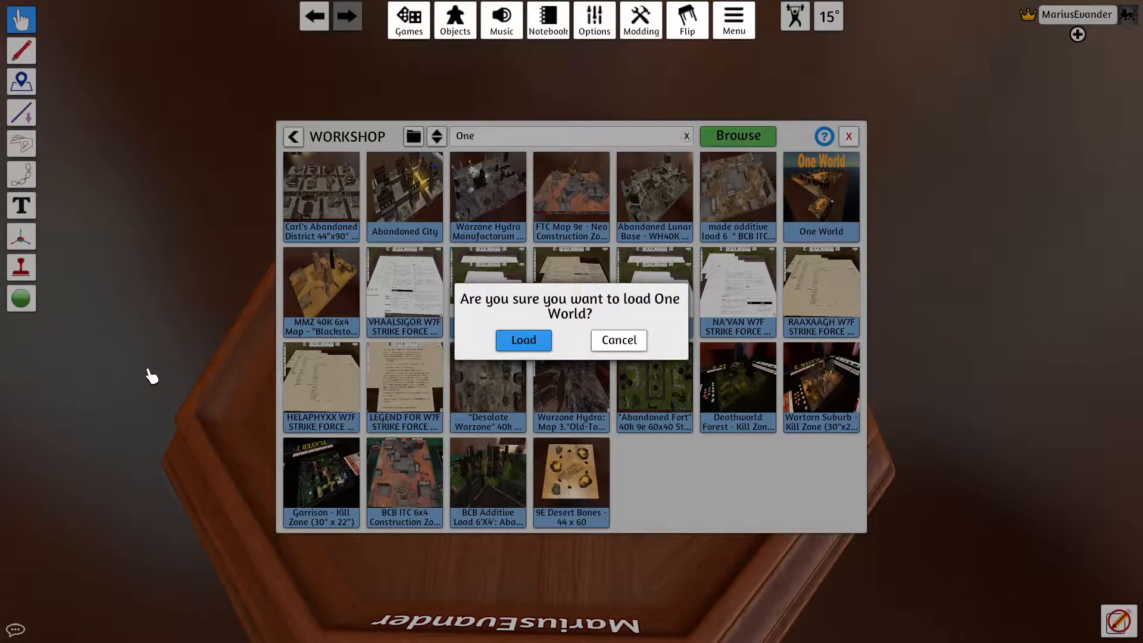
left_click(523, 340)
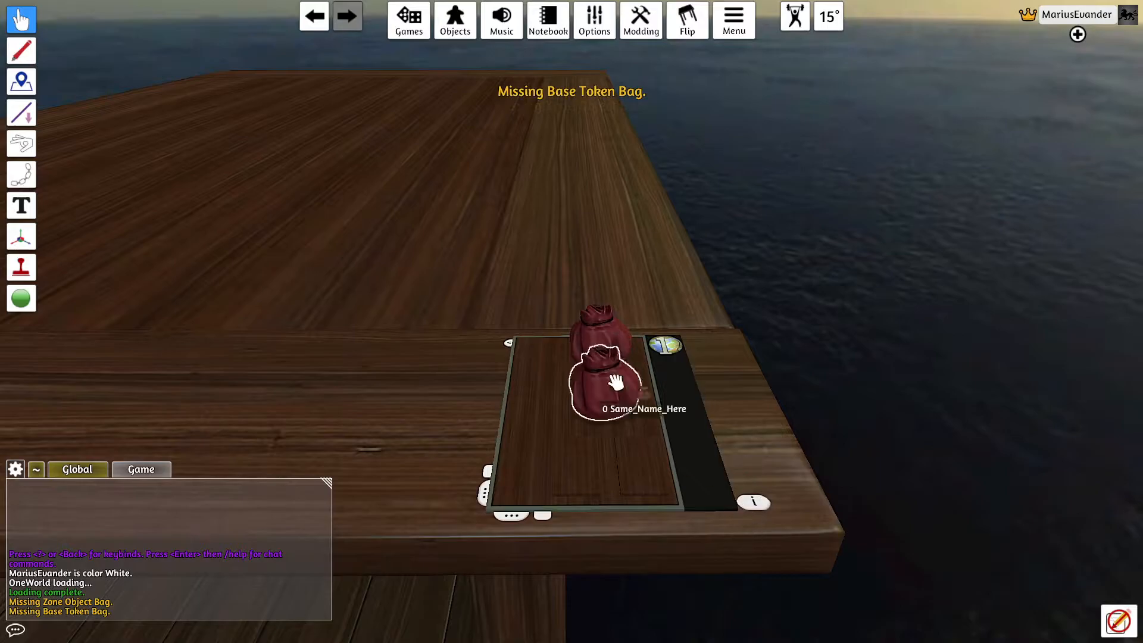
Step: Open the One World bag's context menu to edit its Same_Name_Here name
right_click(601, 379)
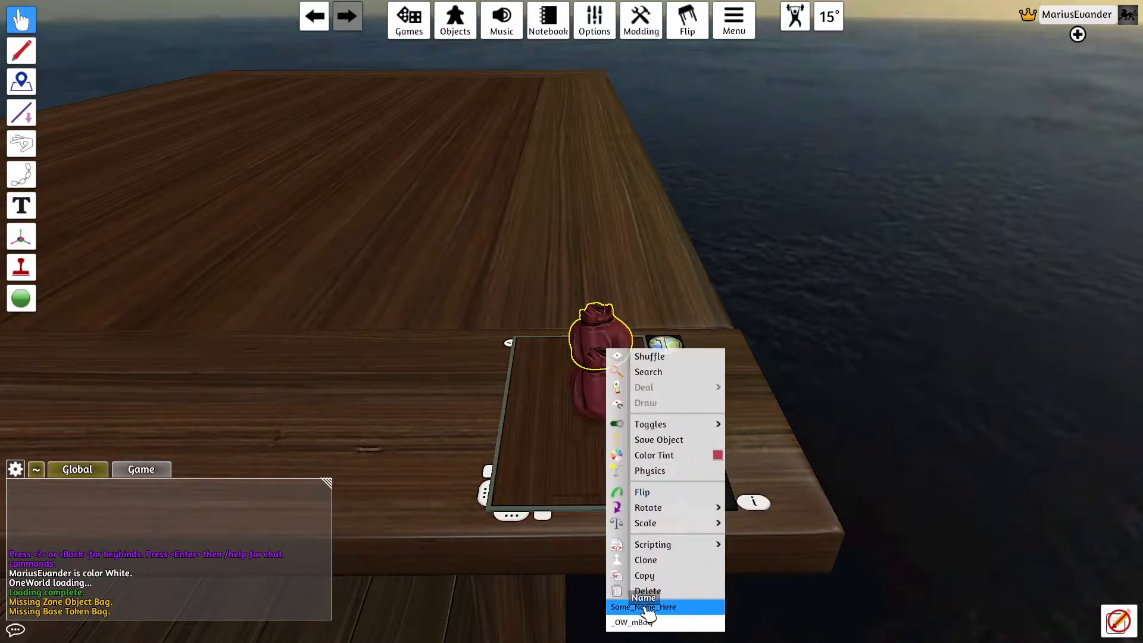
mouse_move(782, 621)
type("Demo Mod")
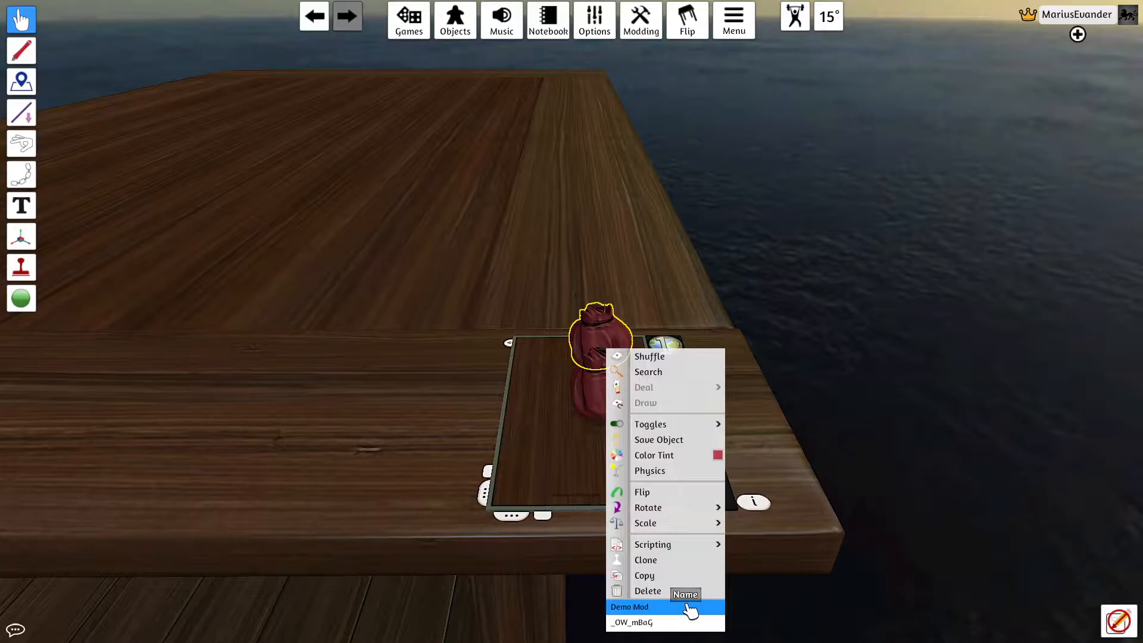
mouse_move(934, 387)
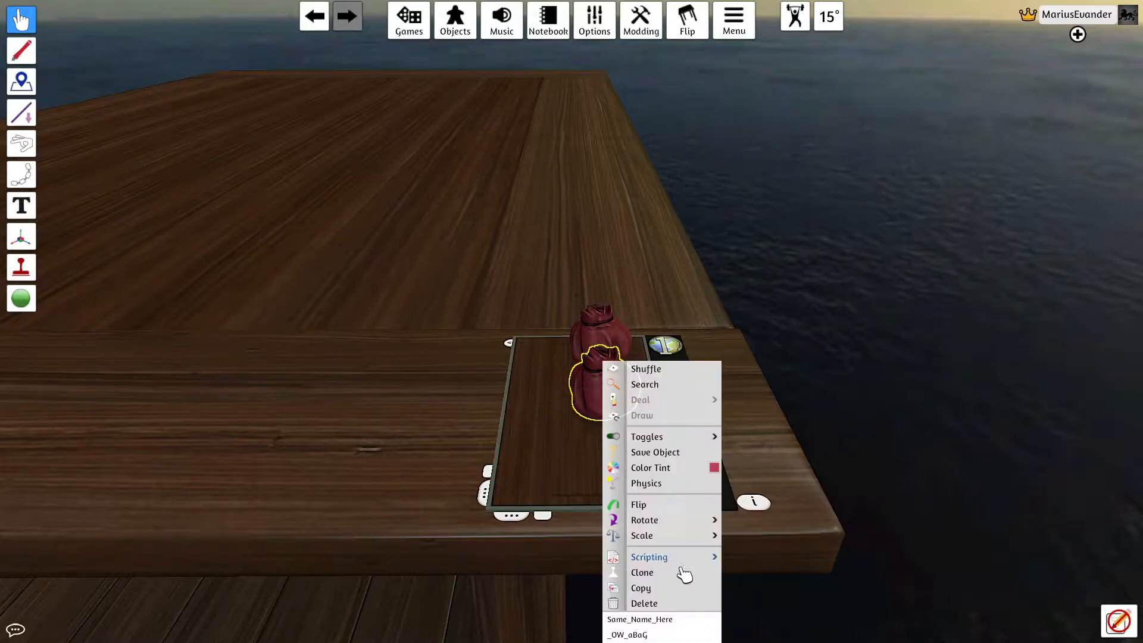
mouse_move(662, 619)
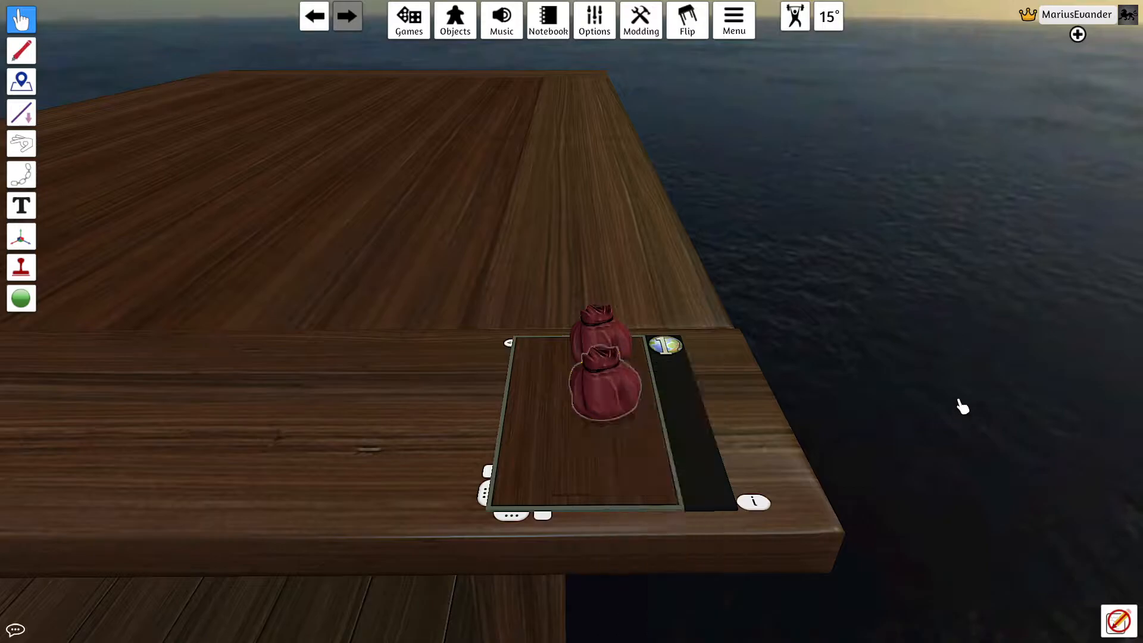
mouse_move(604, 386)
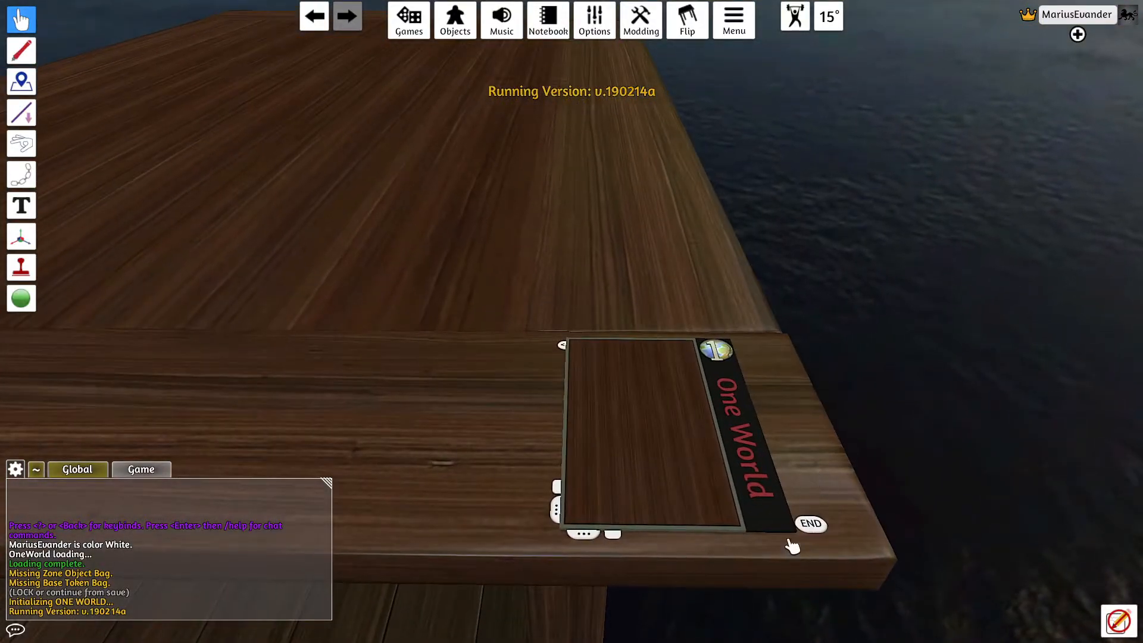
mouse_move(572, 343)
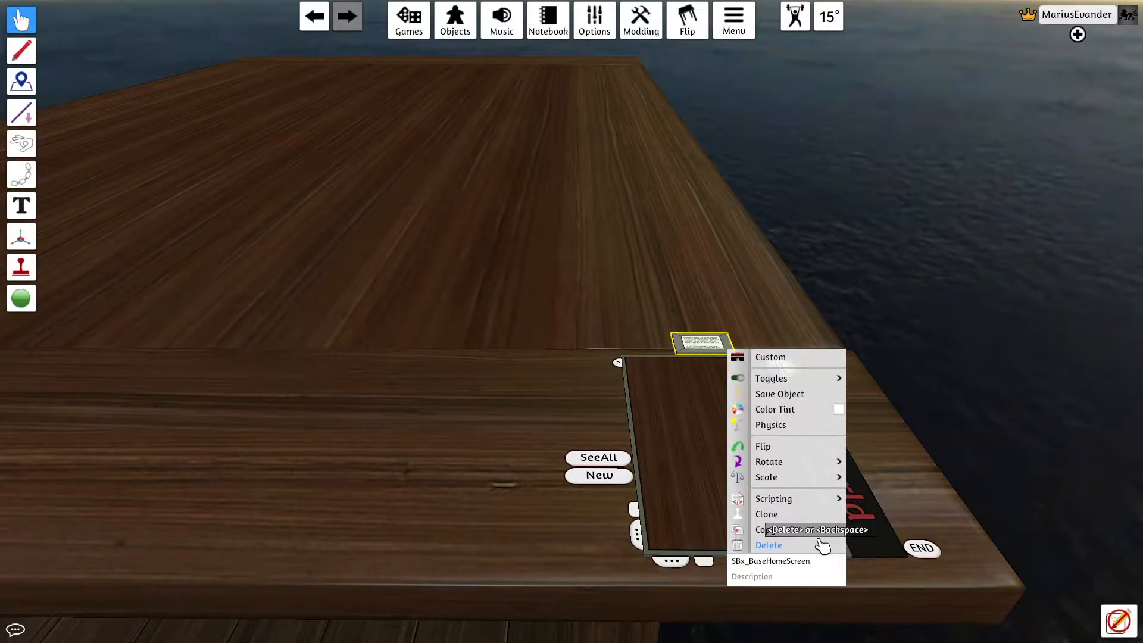
mouse_move(799, 360)
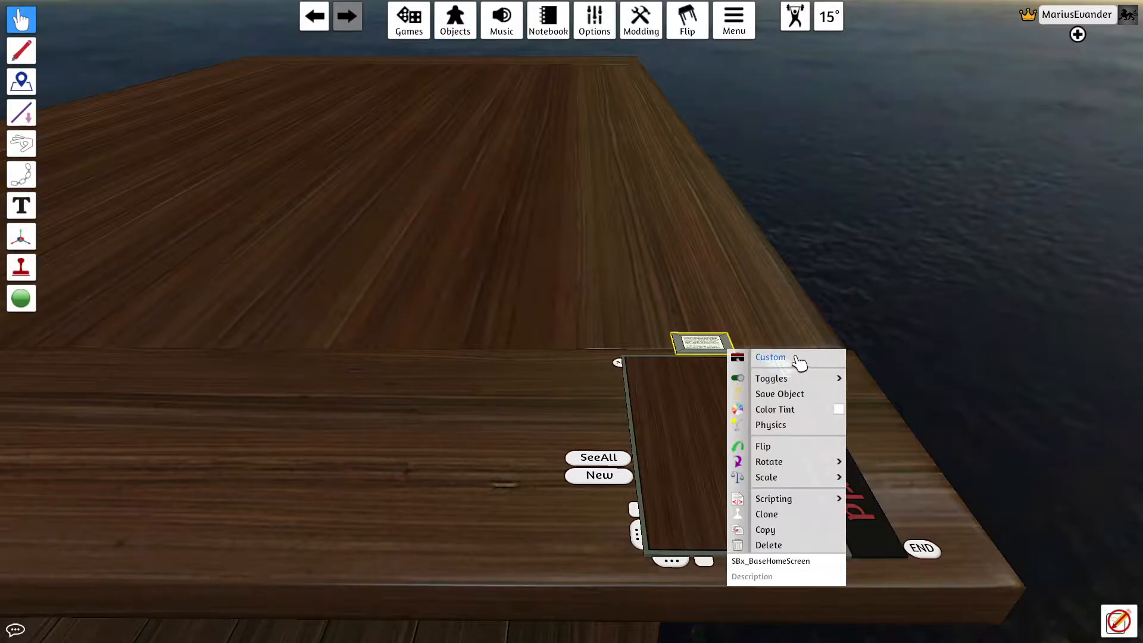
Step: Give the SBx_BaseHomeScreen token the custom image Black mat.jpg and upload it
left_click(769, 357)
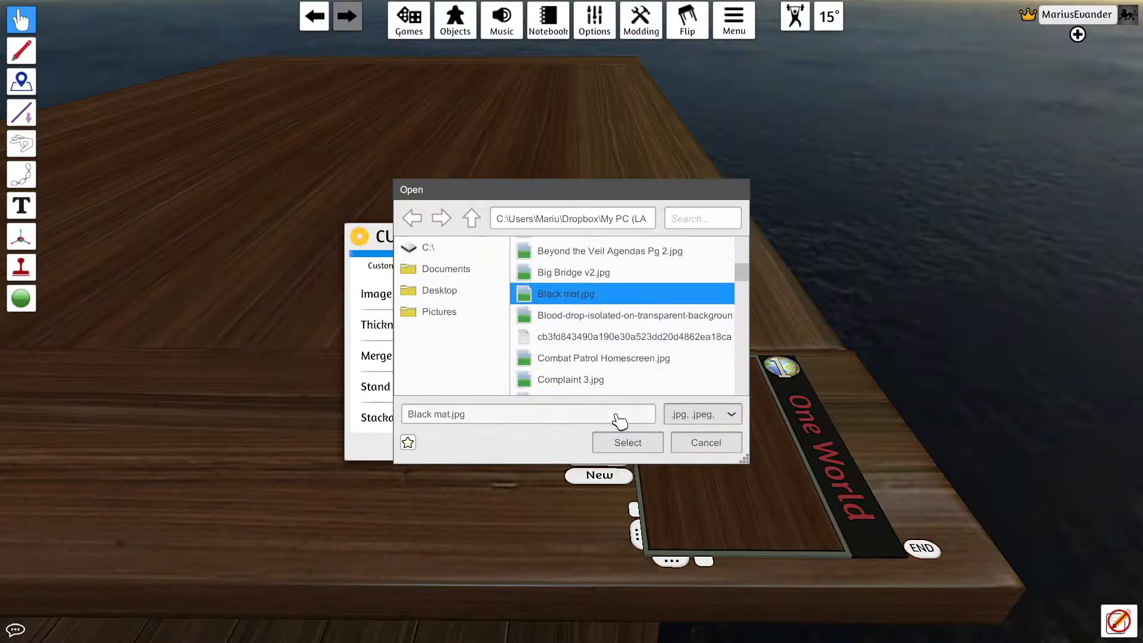
left_click(626, 442)
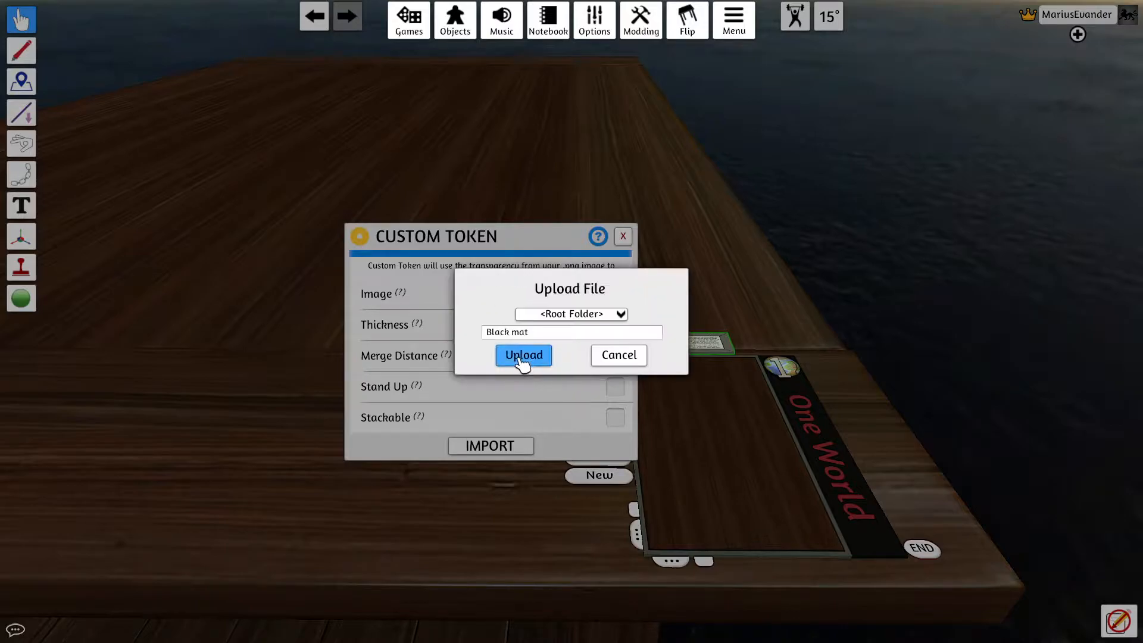
left_click(522, 355)
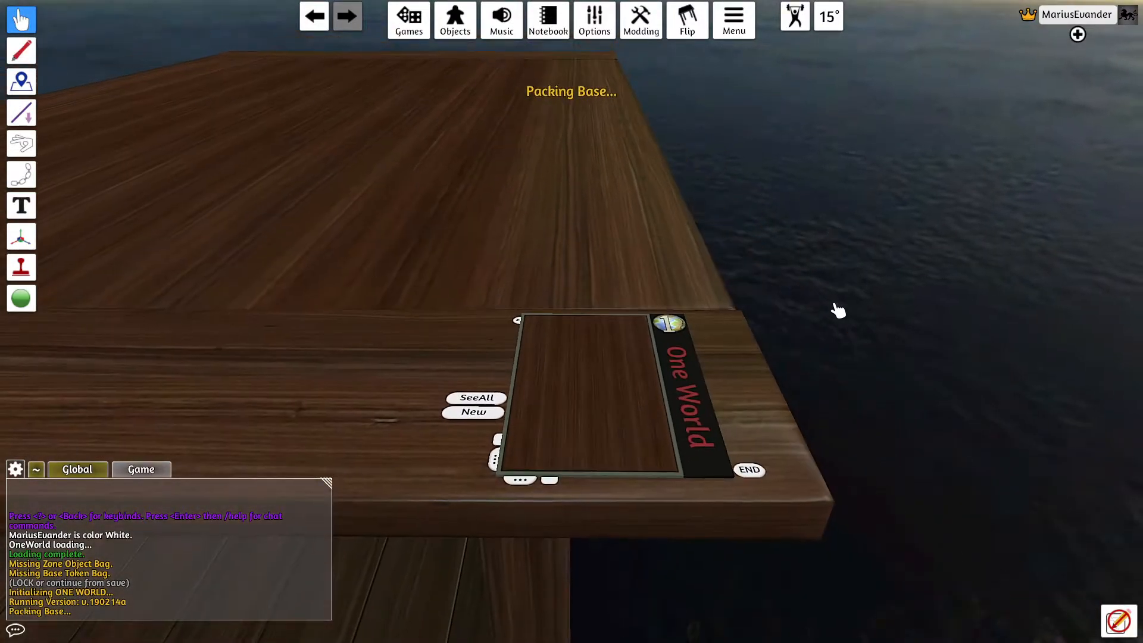
Step: Switch the packed BaseHomeScreen base into edit mode from its actions menu
right_click(590, 397)
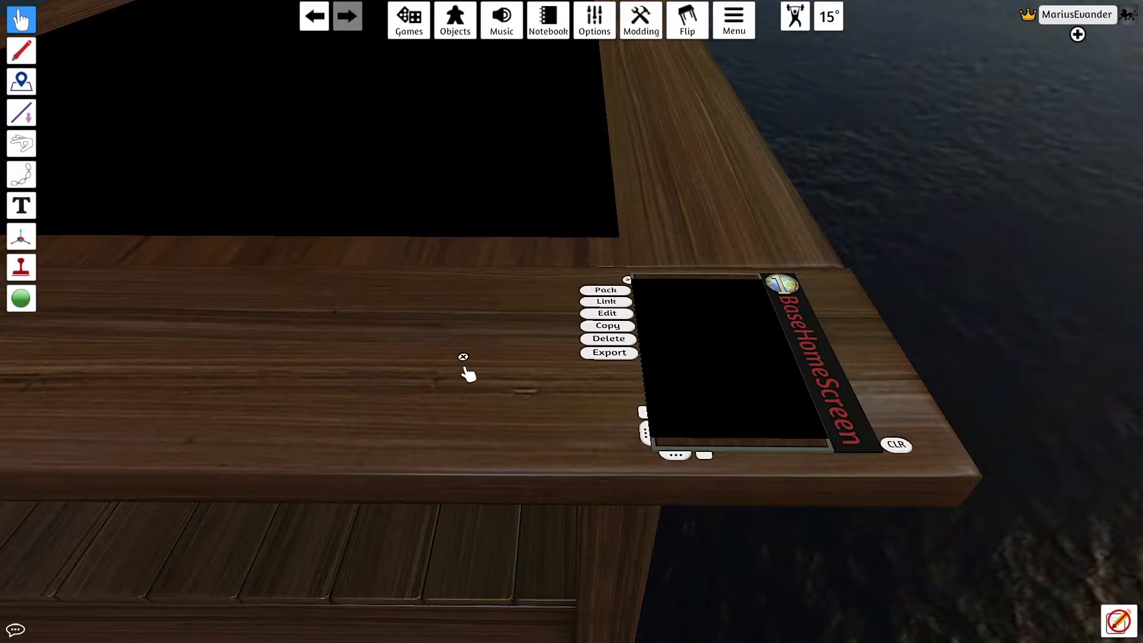
mouse_move(430, 399)
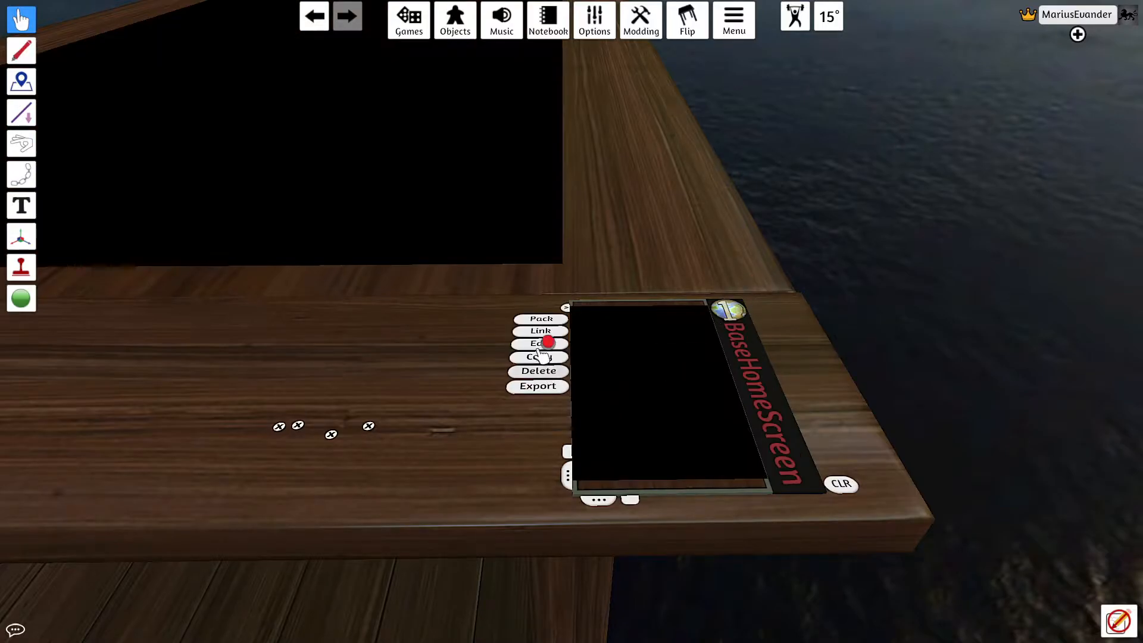
left_click(538, 344)
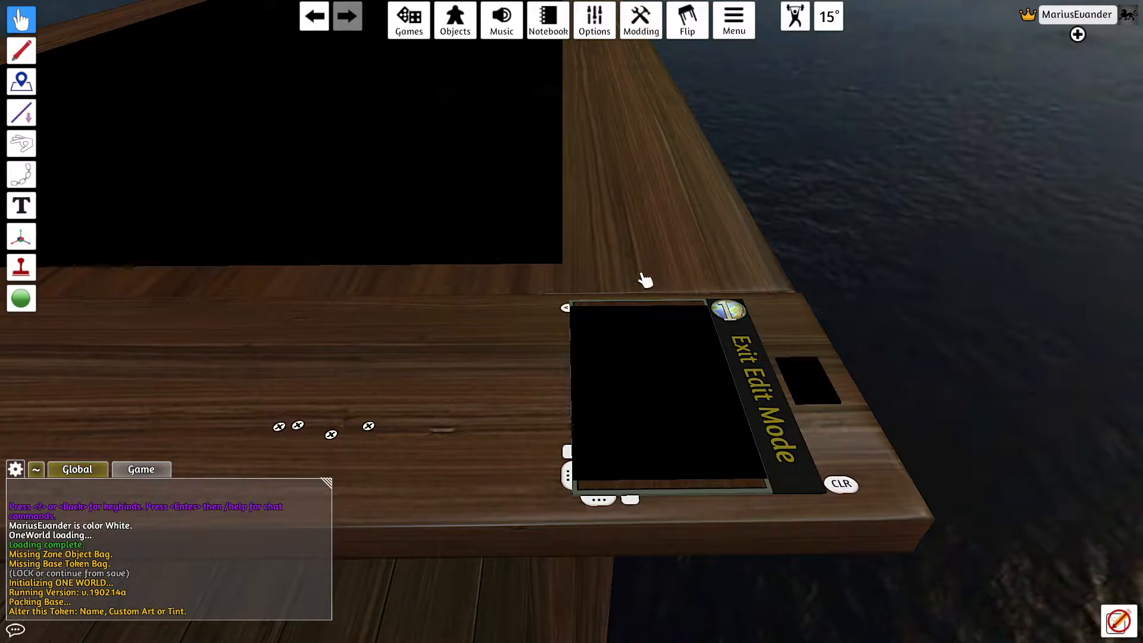
mouse_move(809, 386)
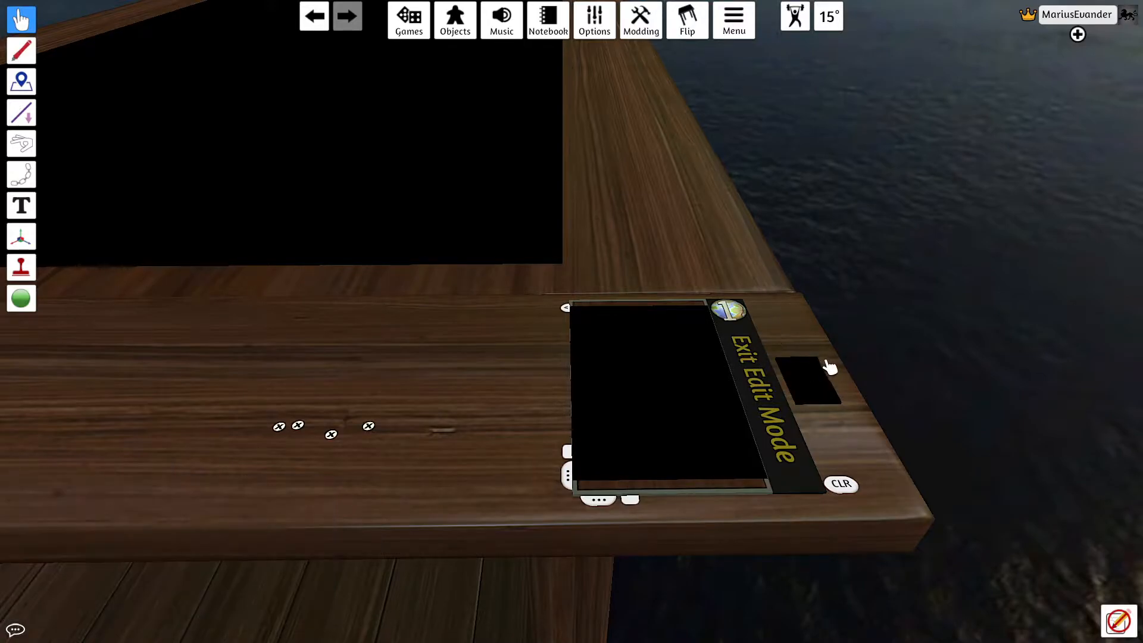
mouse_move(813, 390)
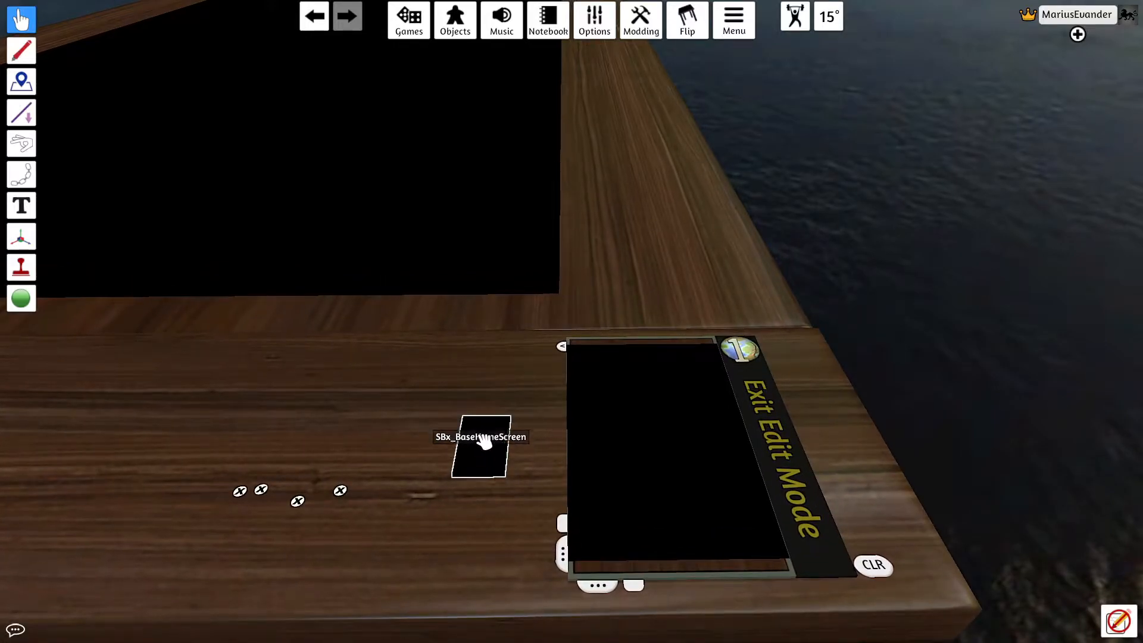
Step: Additively load the FTC Garden - Retrieval Mission (GT11) Workshop map onto the black base
left_click(408, 19)
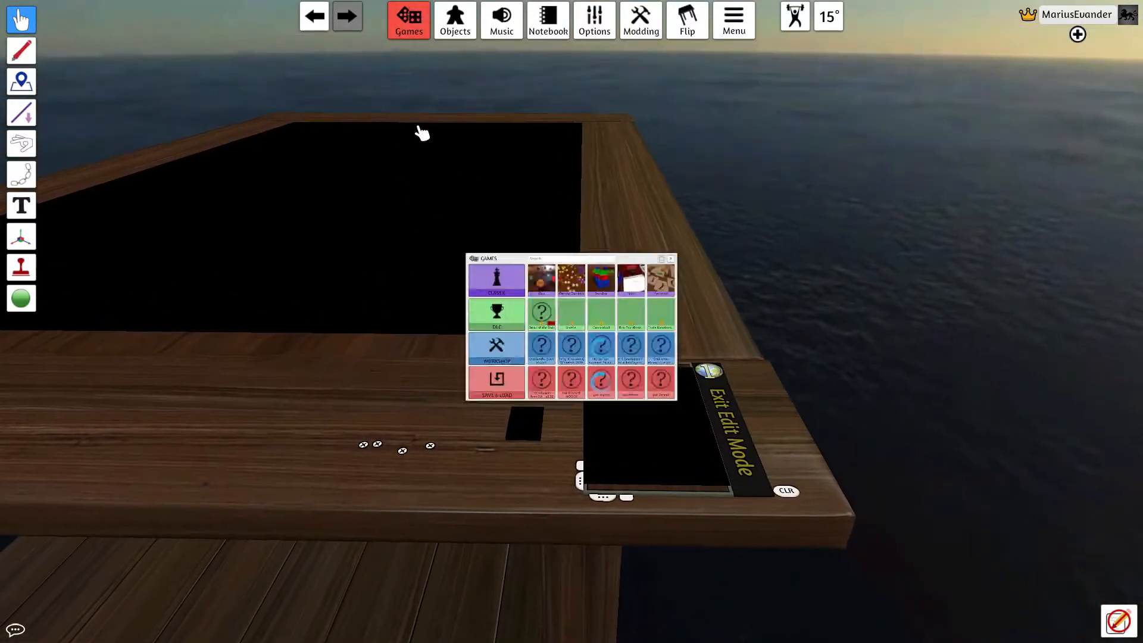
left_click(495, 348)
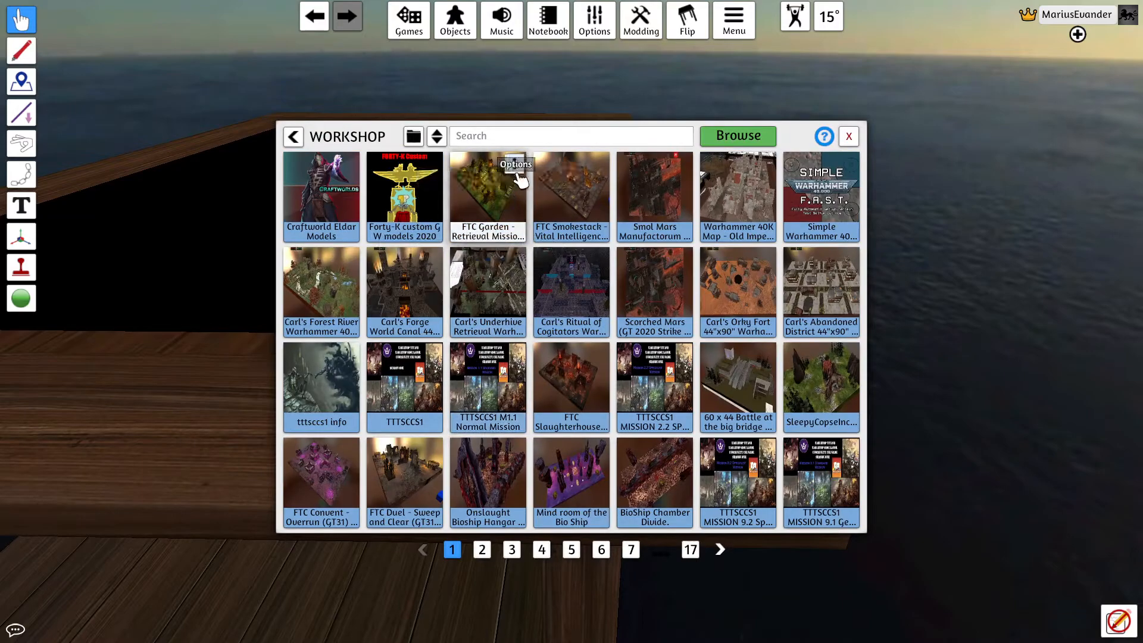
left_click(487, 191)
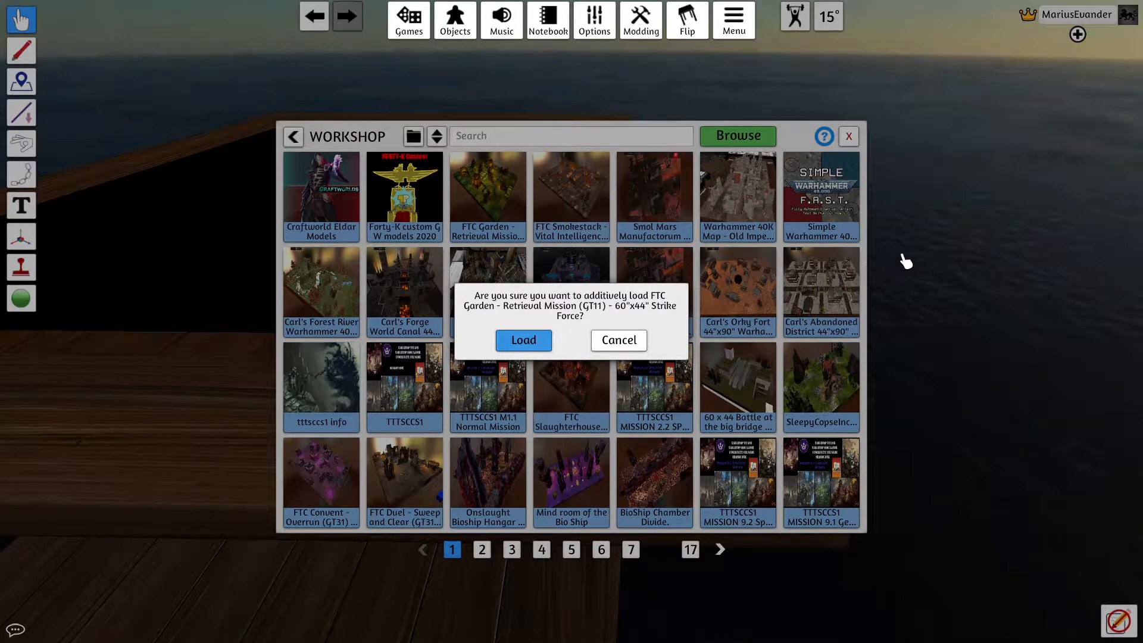
mouse_move(944, 255)
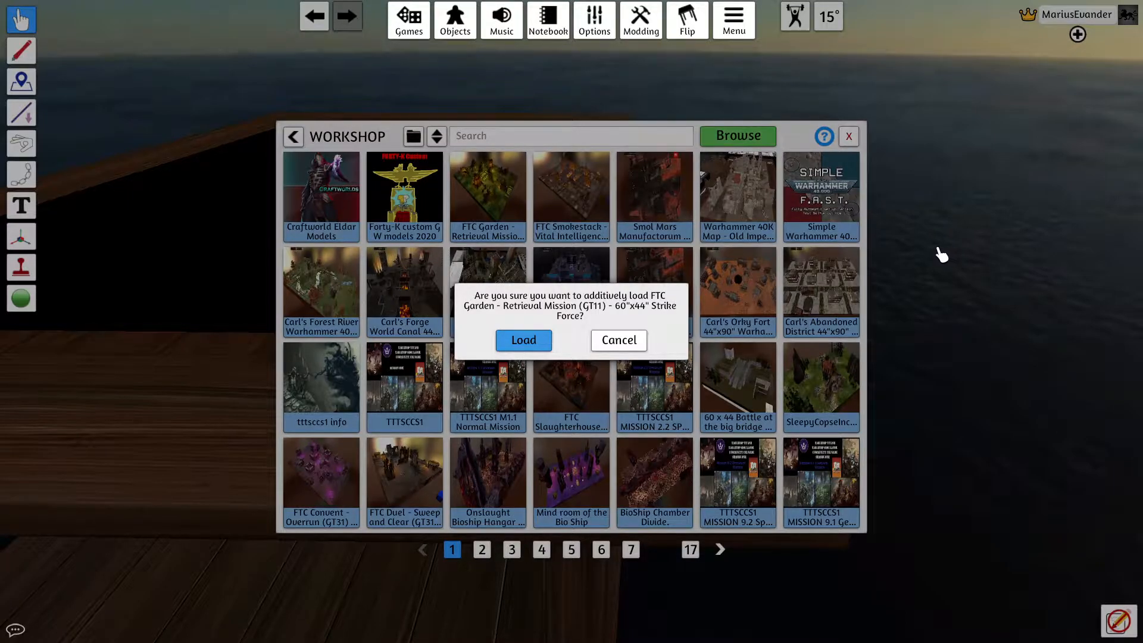
mouse_move(679, 238)
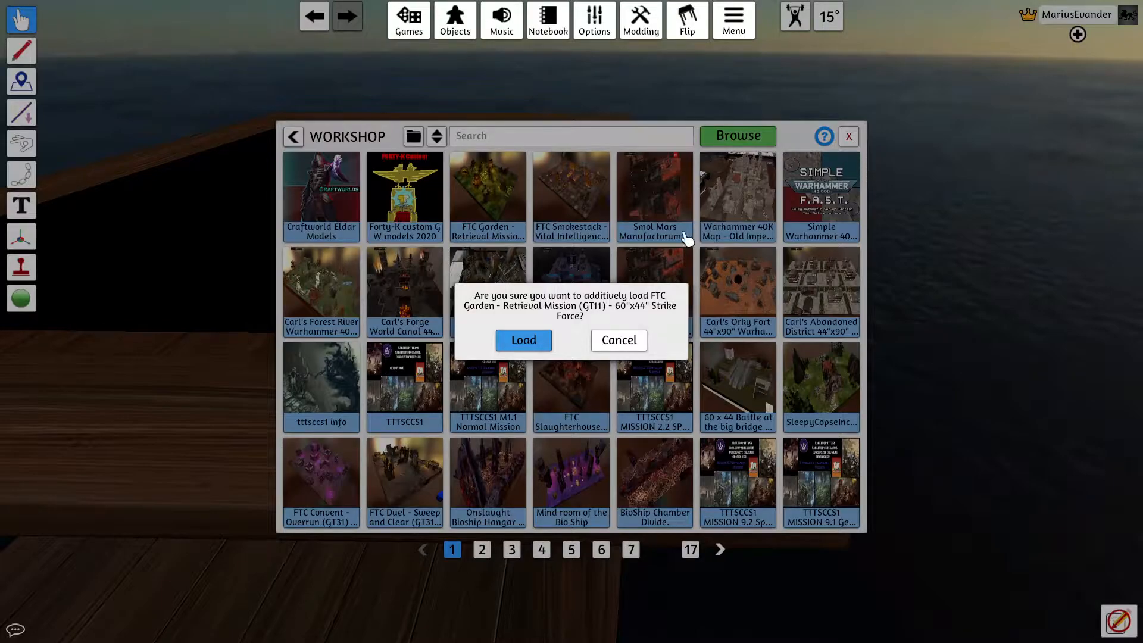
left_click(522, 340)
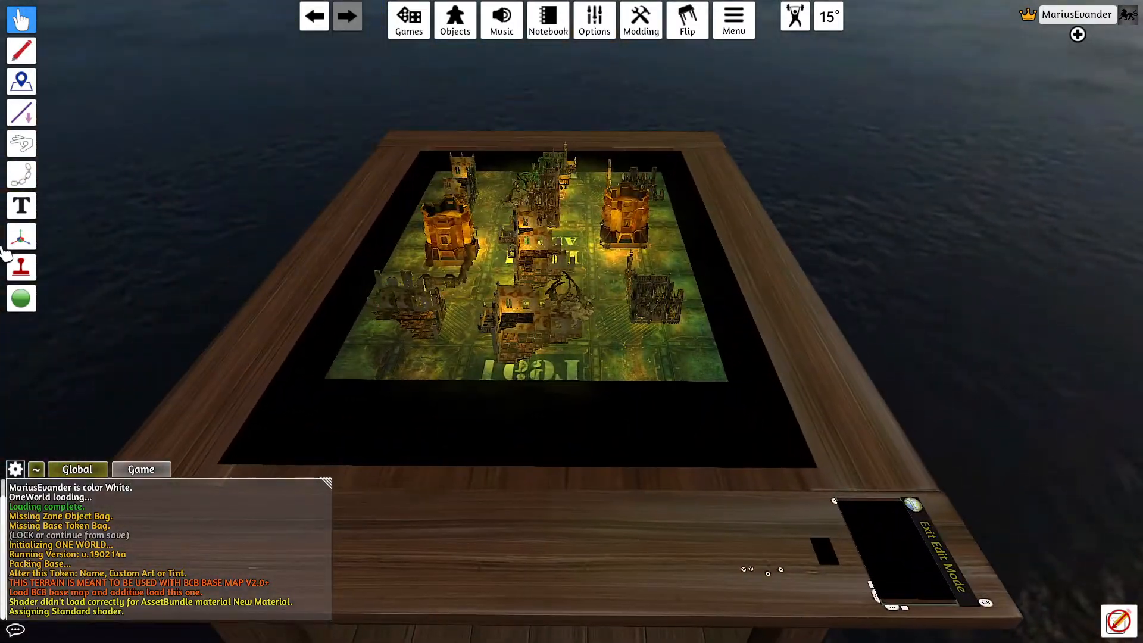
Step: Exit edit mode so the base holding the Garden terrain repacks
left_click(21, 236)
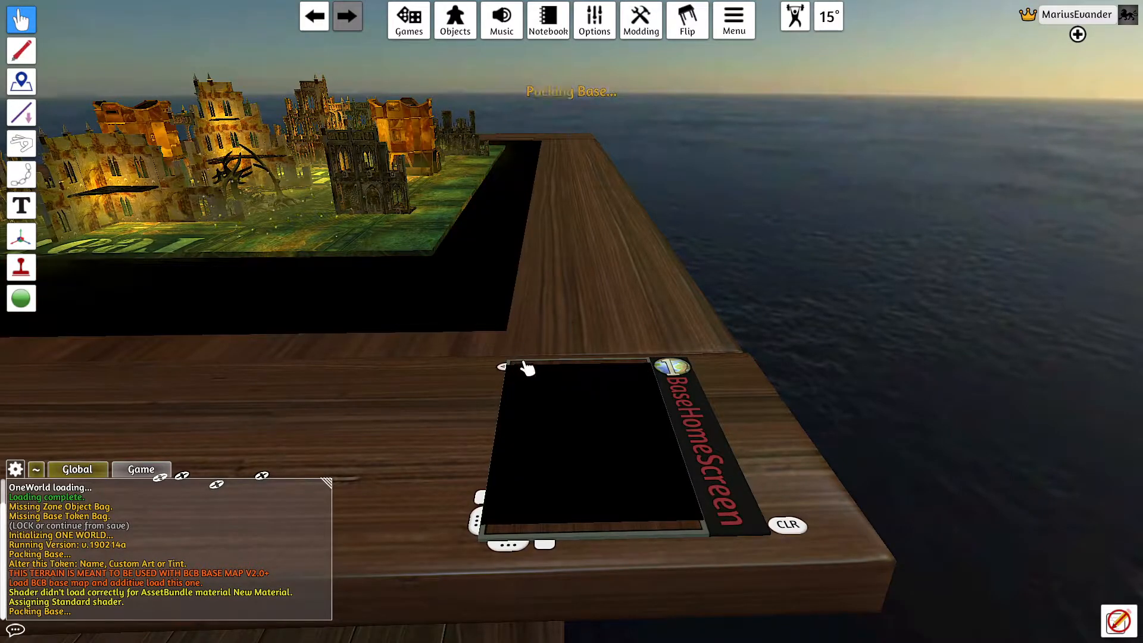
Step: Pack the Garden terrain into the base zone, then clear the table with CLR
right_click(524, 367)
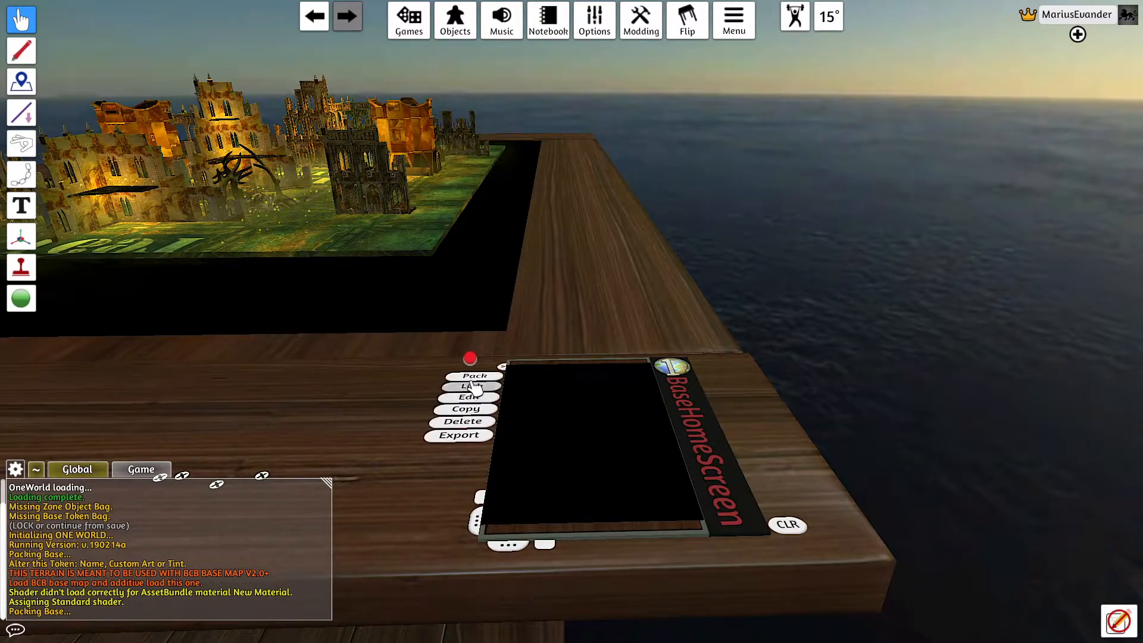
left_click(474, 376)
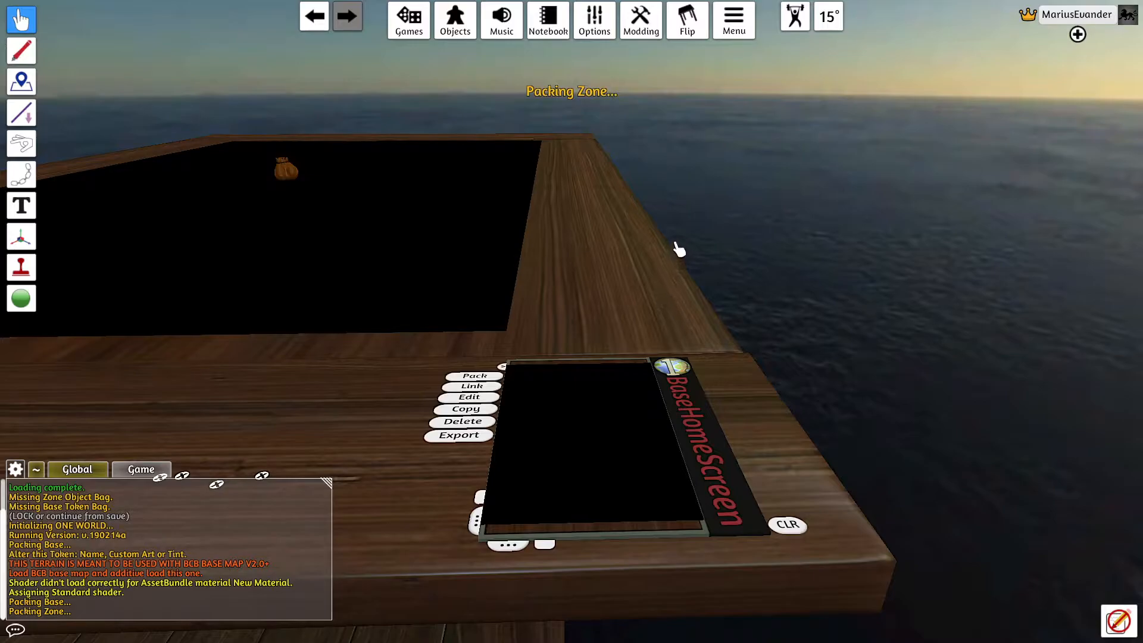
left_click(474, 376)
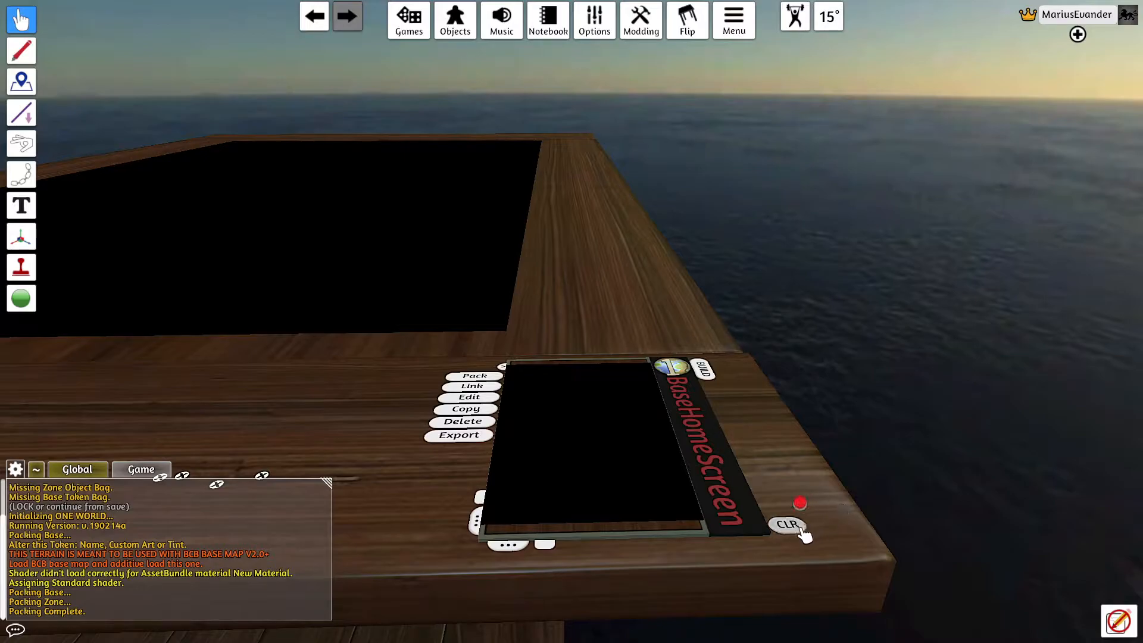
left_click(788, 525)
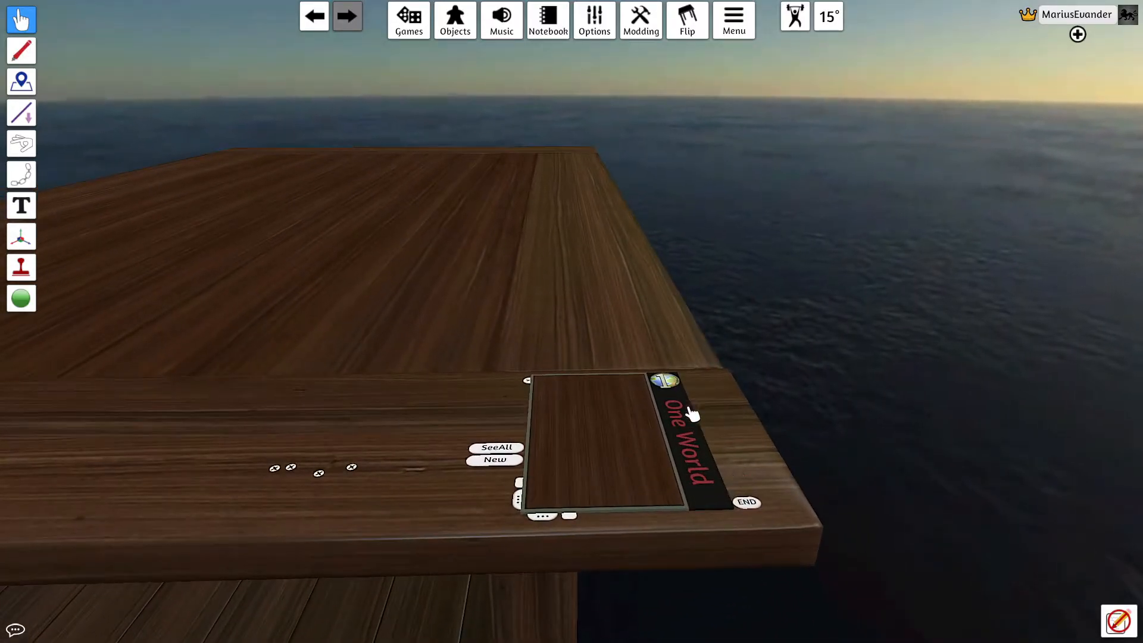
Step: Briefly open the Games and Objects browsers, then close them to reveal the black table
right_click(663, 408)
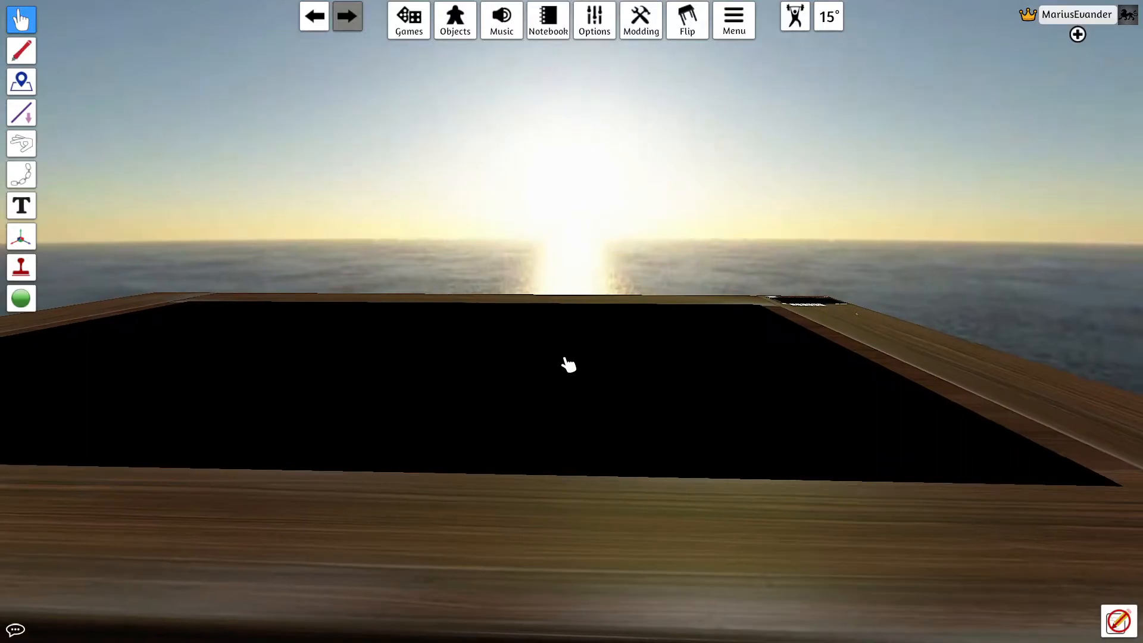
left_click(21, 112)
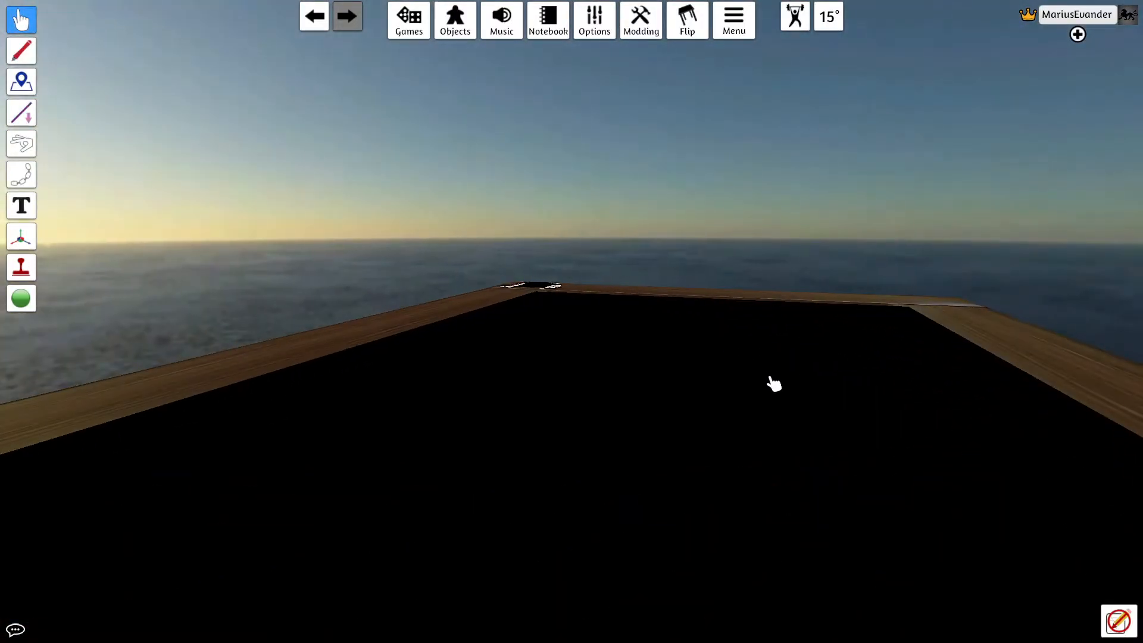
left_click(409, 20)
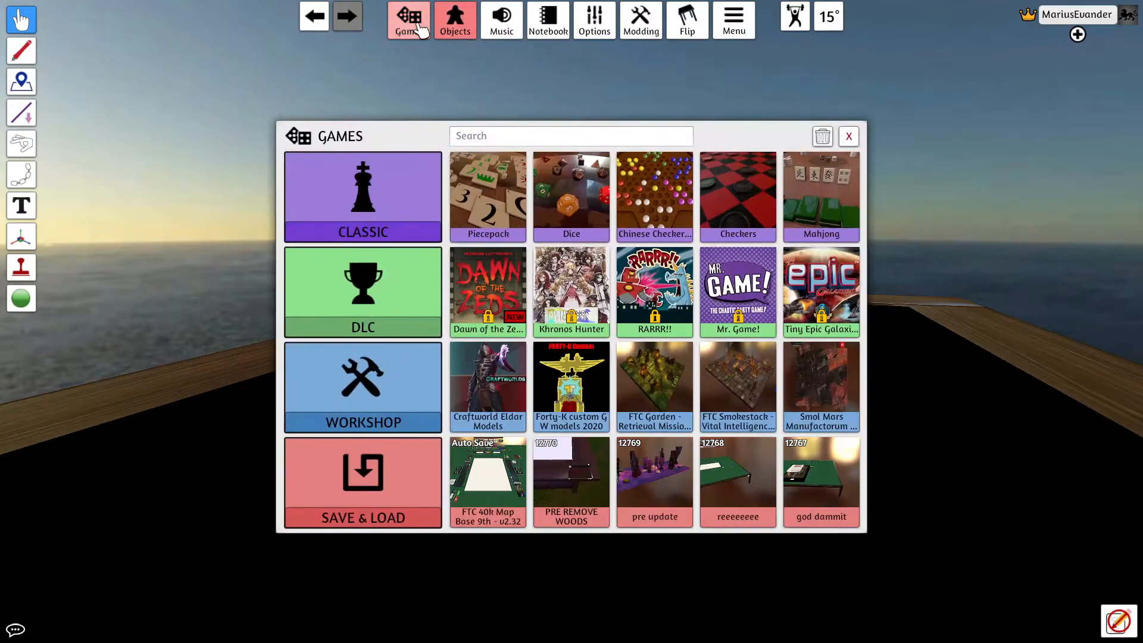
left_click(454, 19)
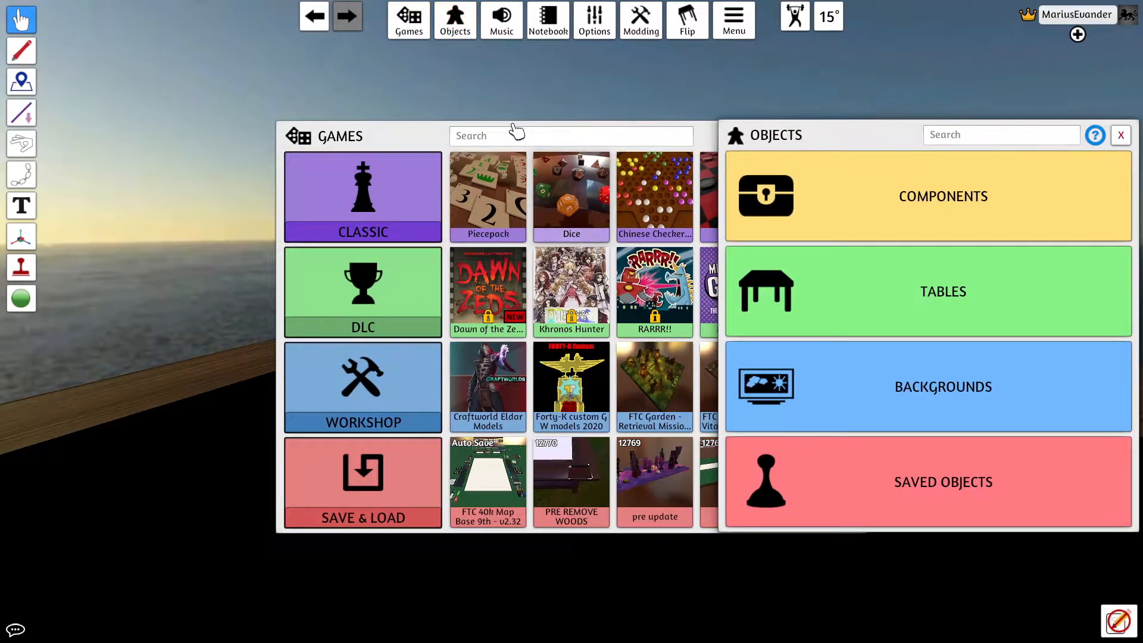
left_click(1001, 136)
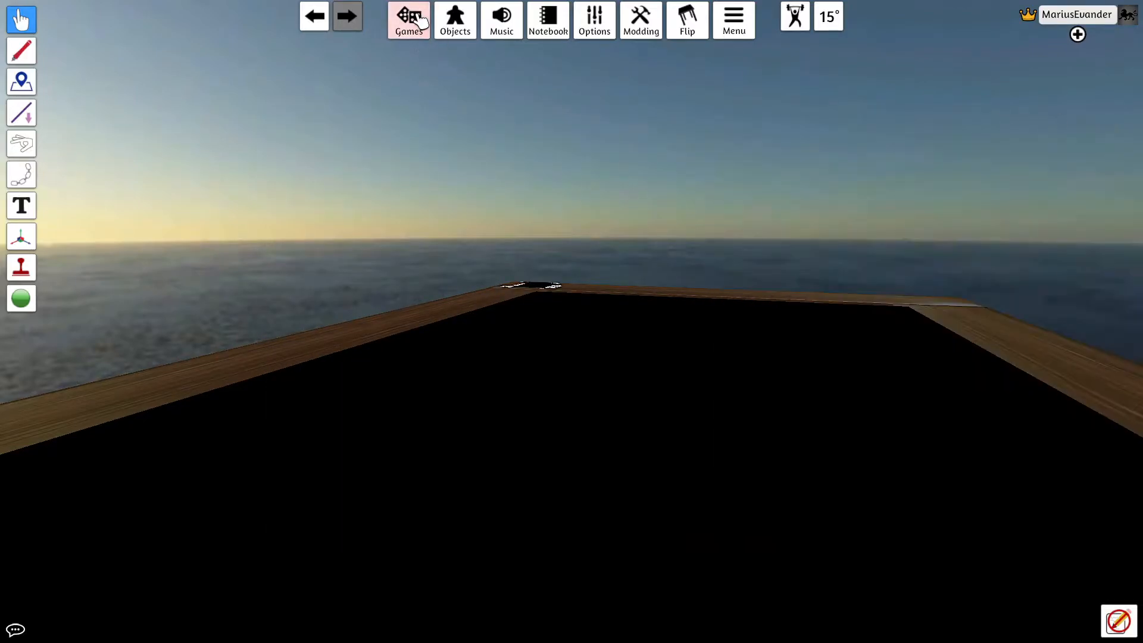
Step: Cancel the Onslaught Bioship Hangar Bay map and additively load BioShip Chamber Divide instead
left_click(407, 20)
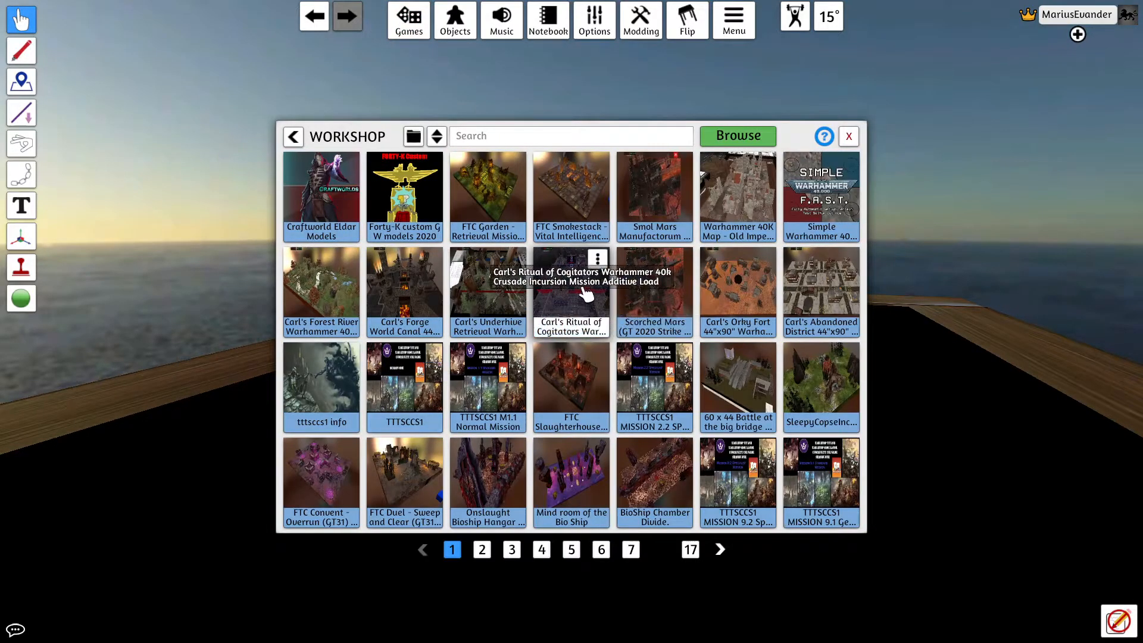
left_click(513, 448)
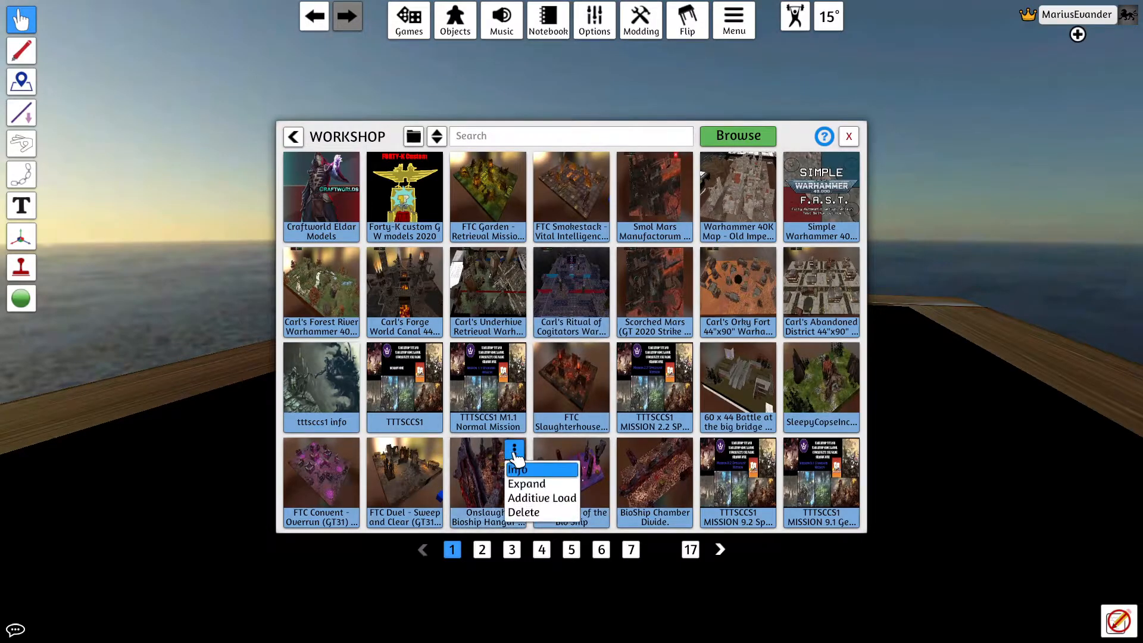
left_click(542, 497)
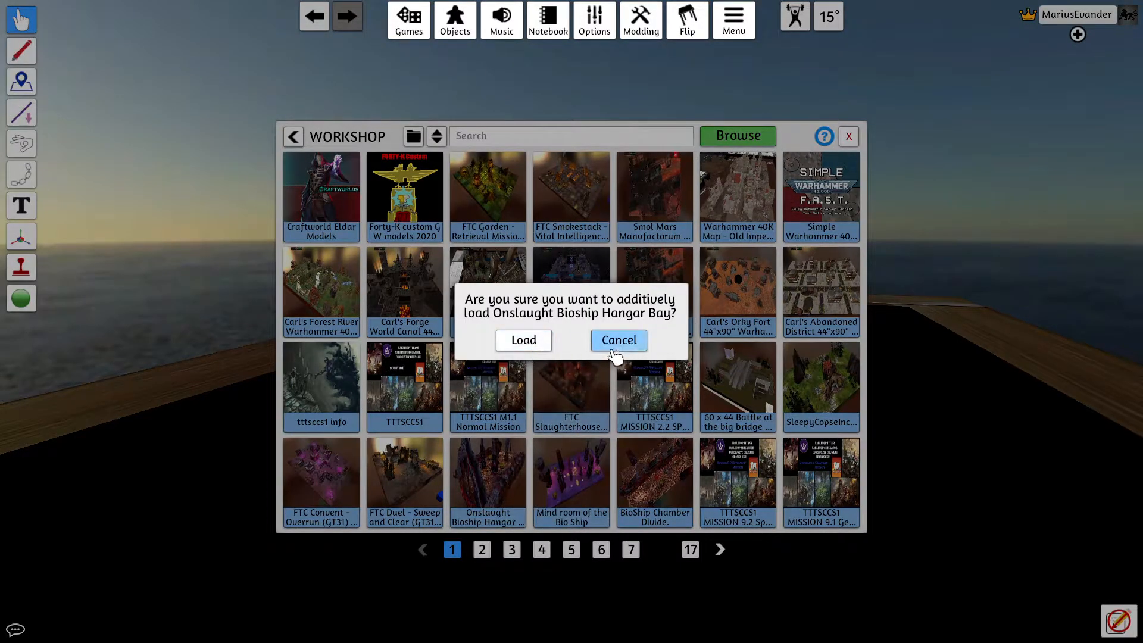
left_click(617, 340)
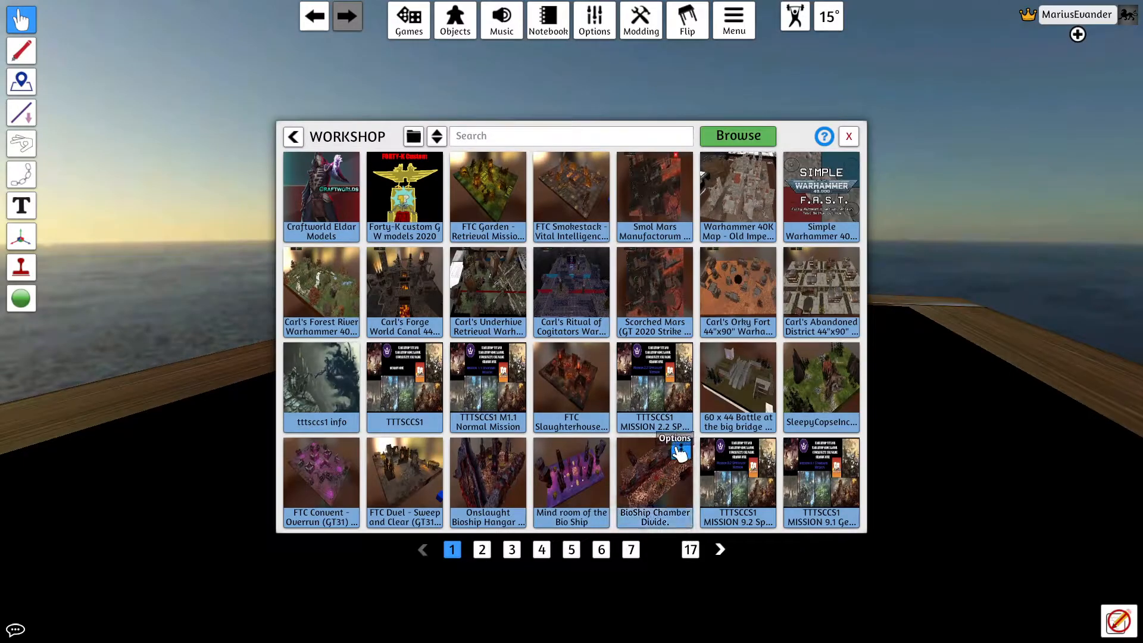
left_click(676, 452)
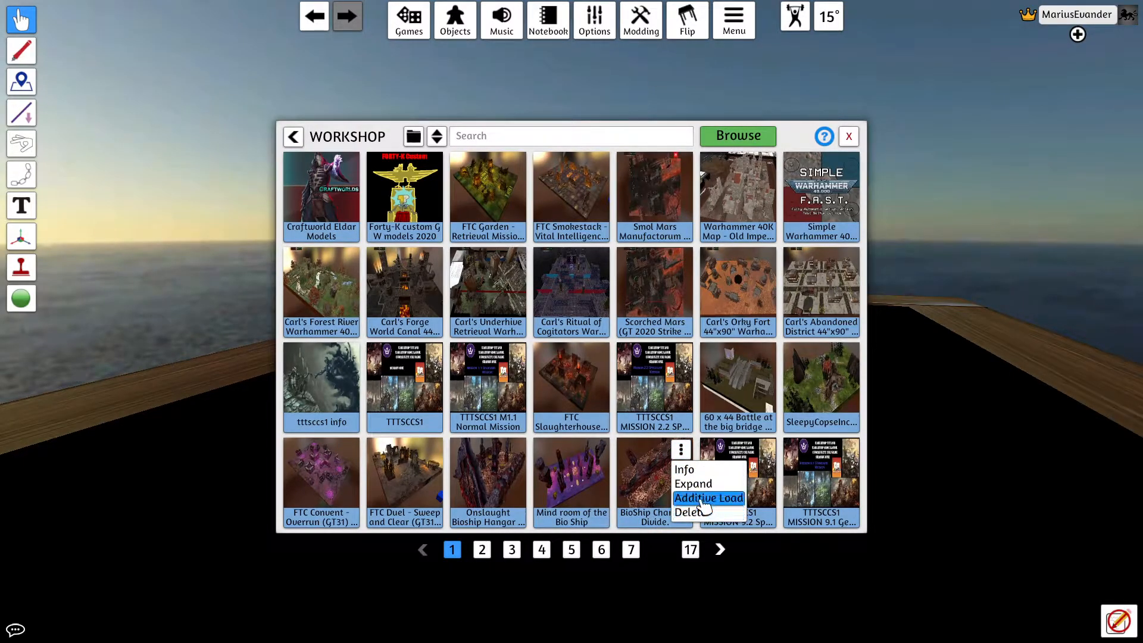
mouse_move(513, 456)
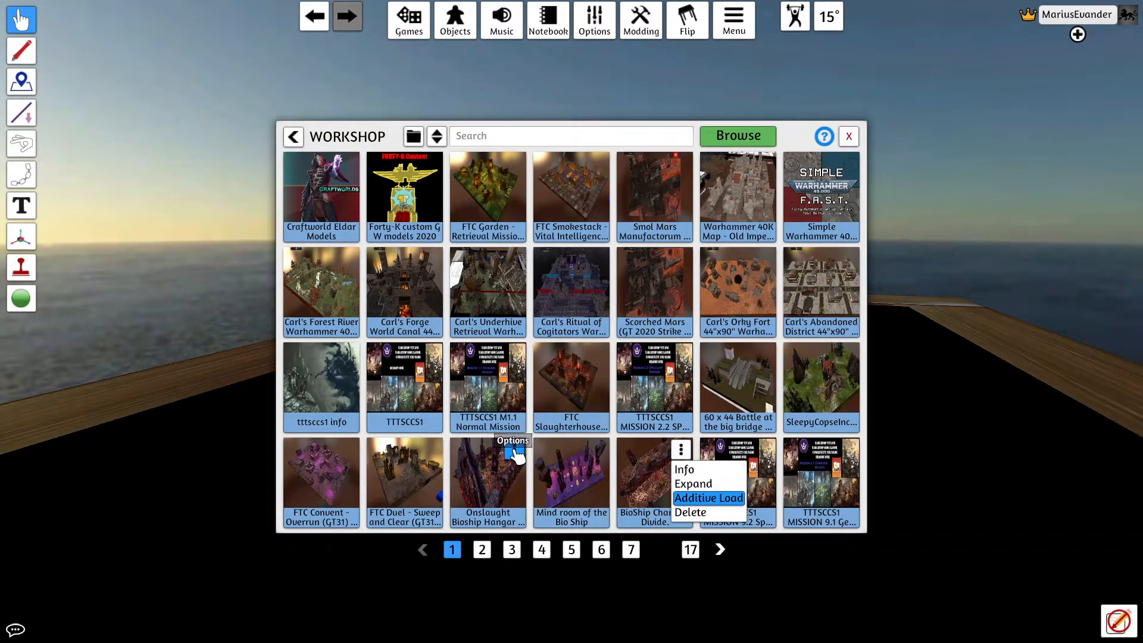
left_click(707, 497)
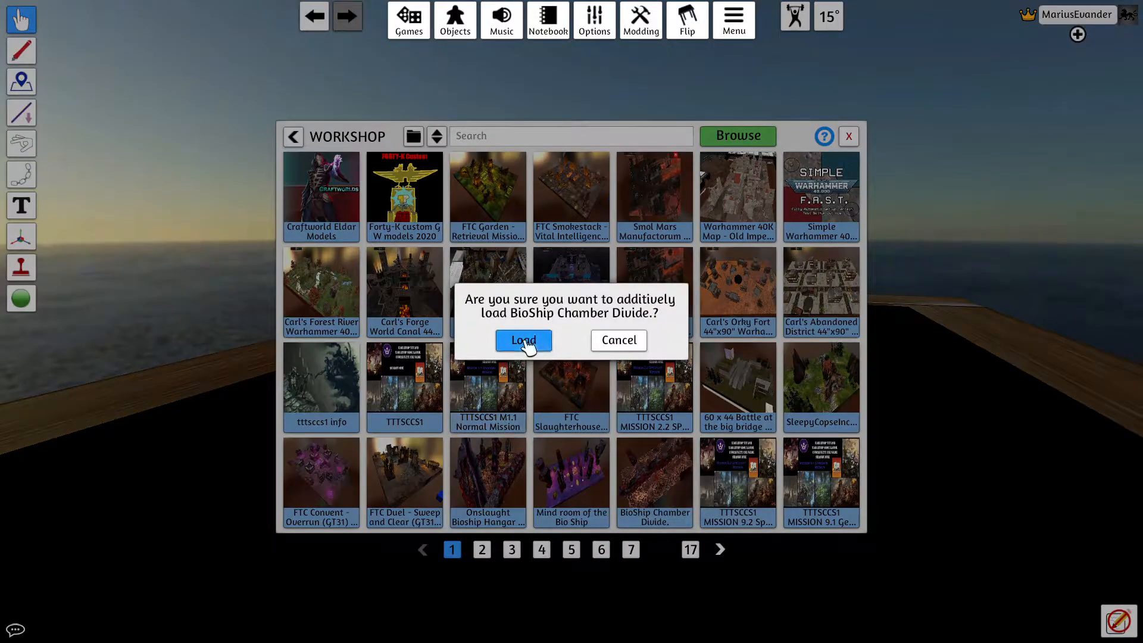
mouse_move(833, 399)
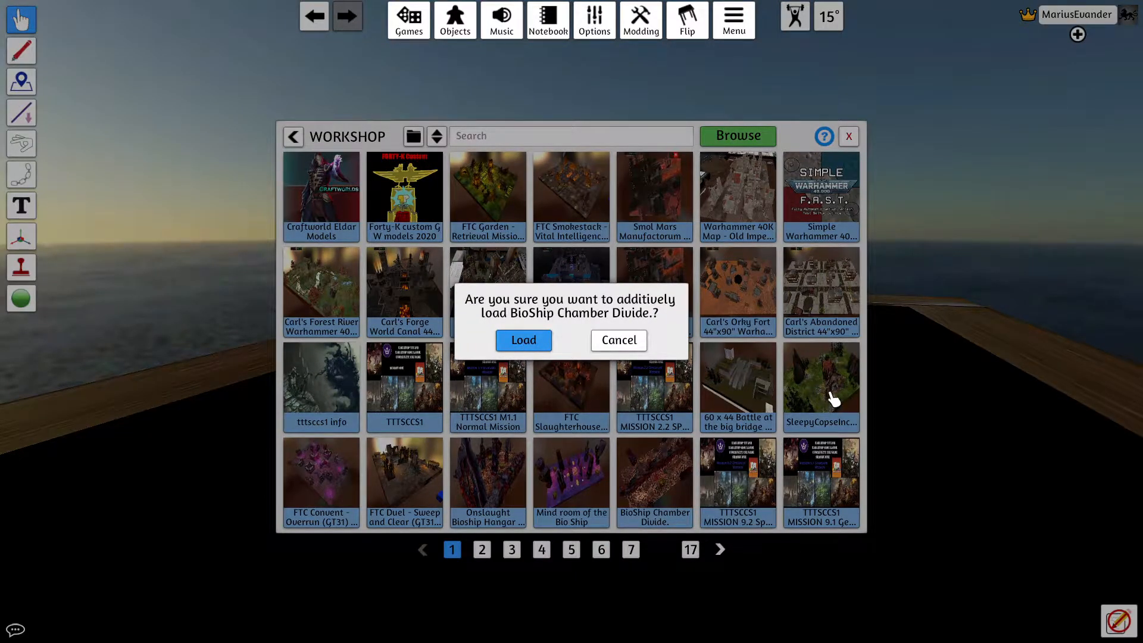
left_click(523, 340)
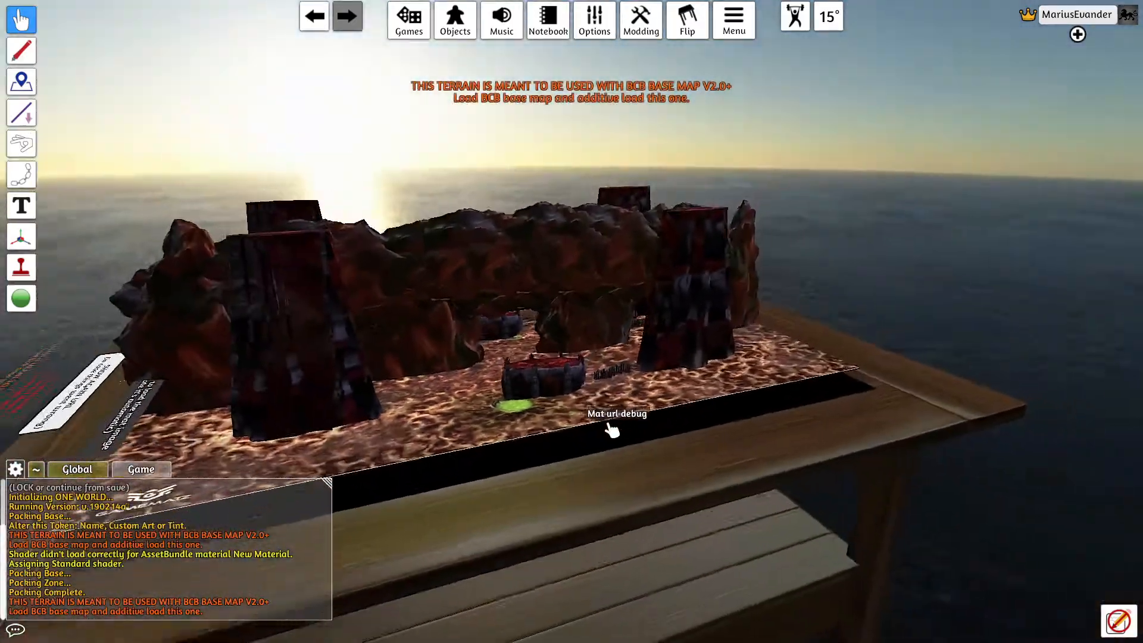
Step: Spawn a hub object from page 3 of Saved Objects onto the table
right_click(394, 285)
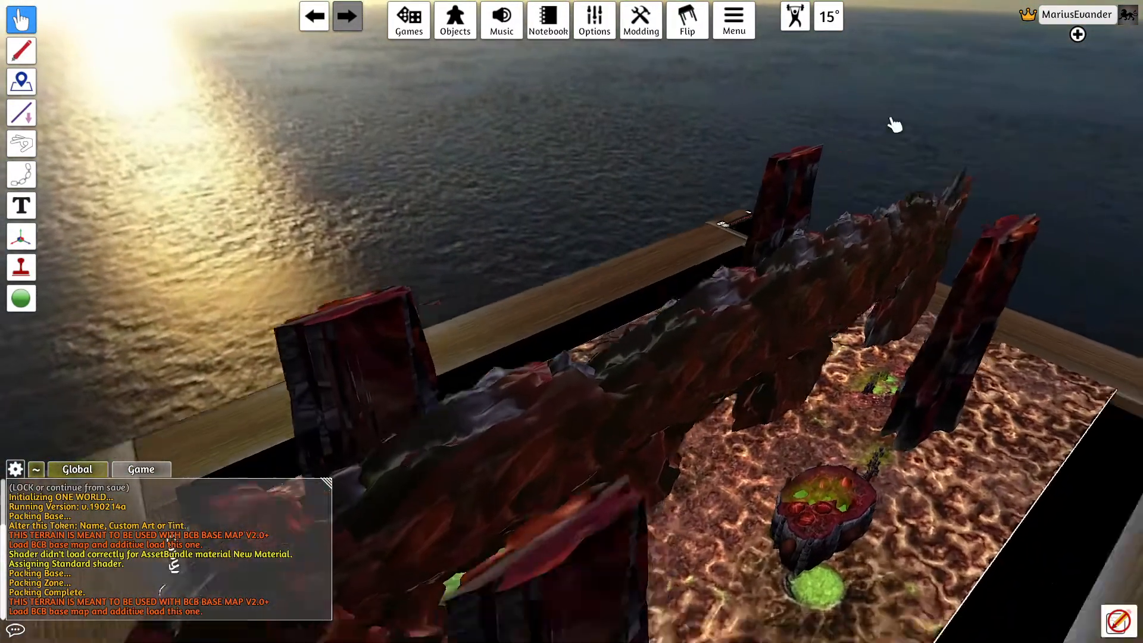
left_click(408, 19)
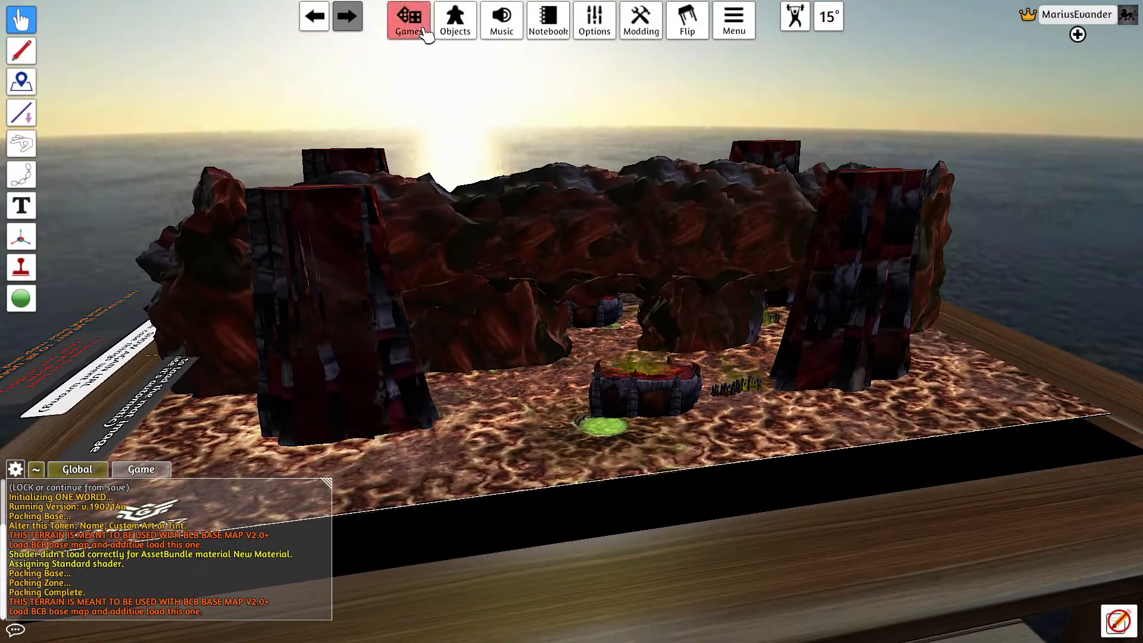
left_click(408, 19)
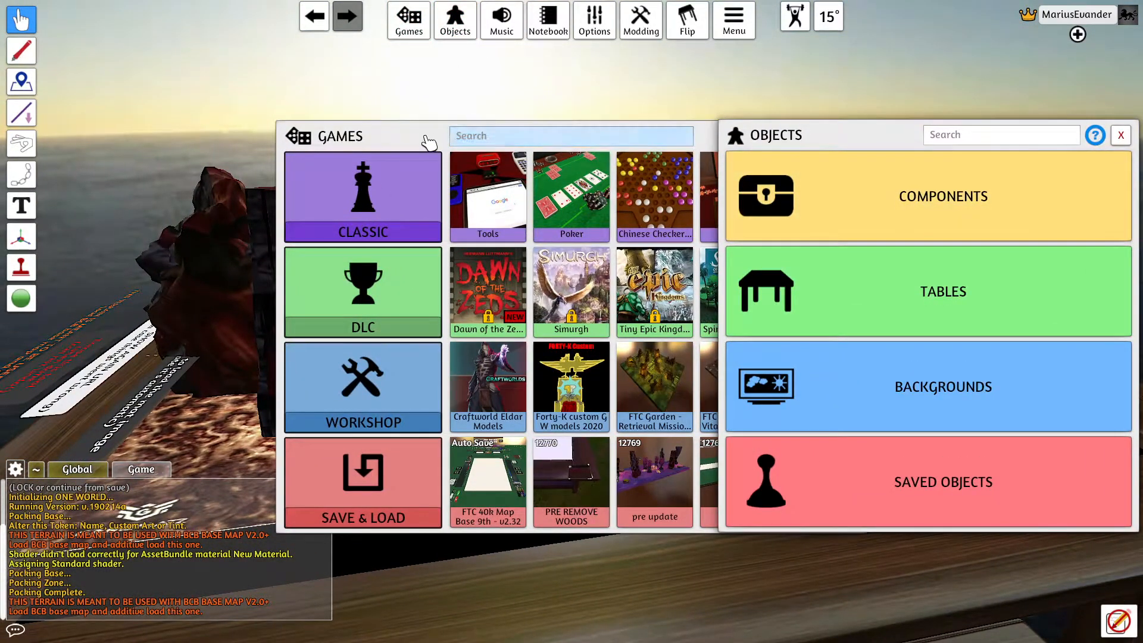
left_click(941, 481)
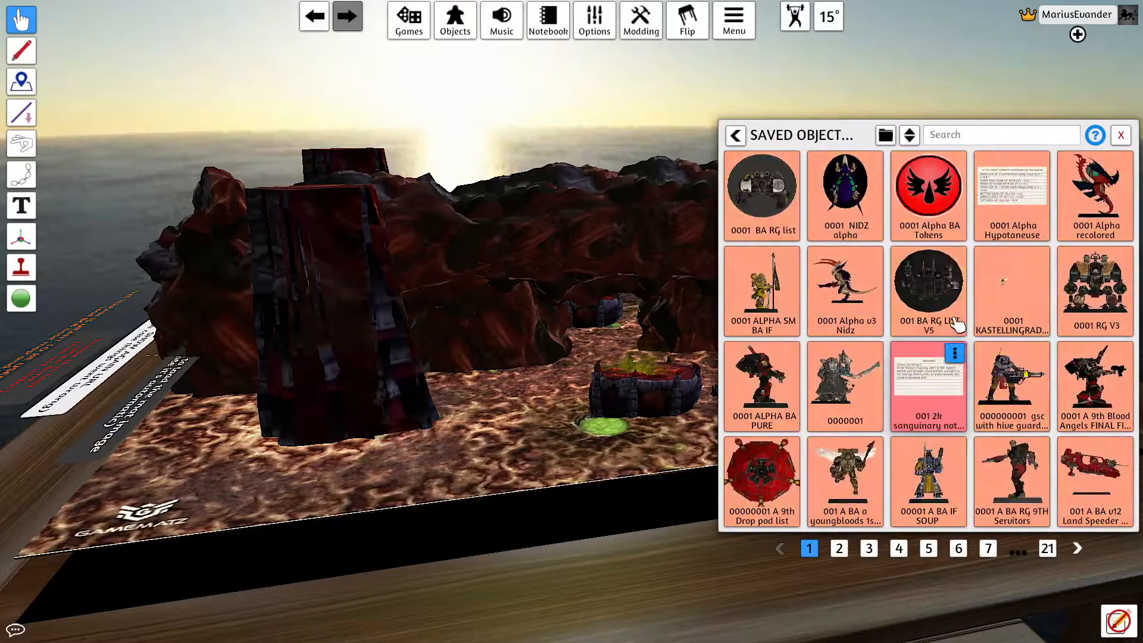
left_click(868, 548)
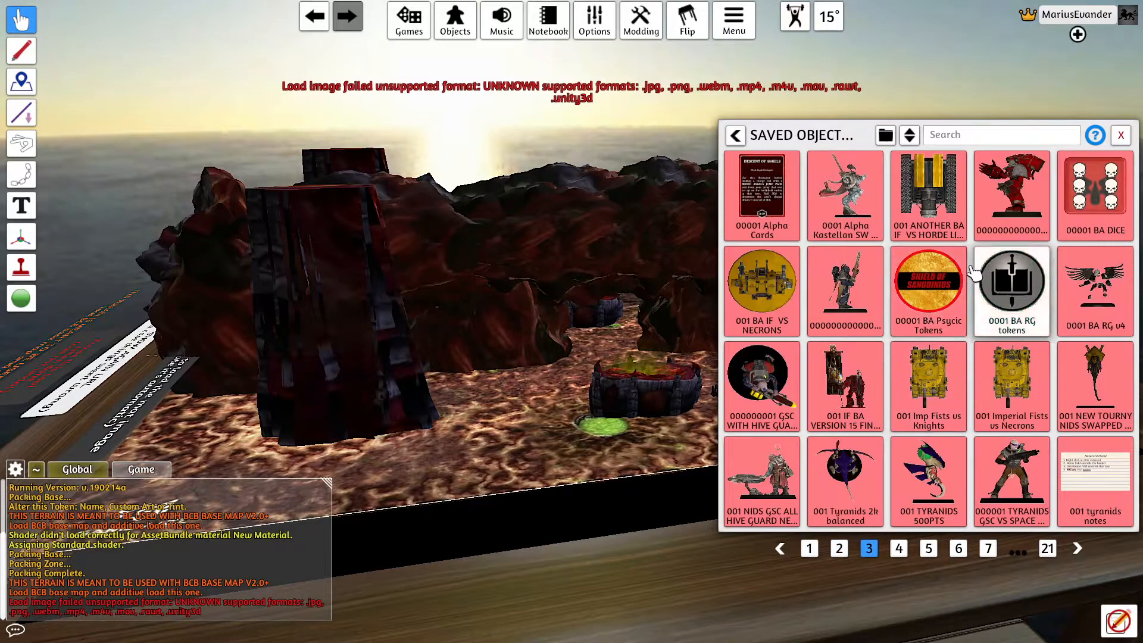
left_click(928, 548)
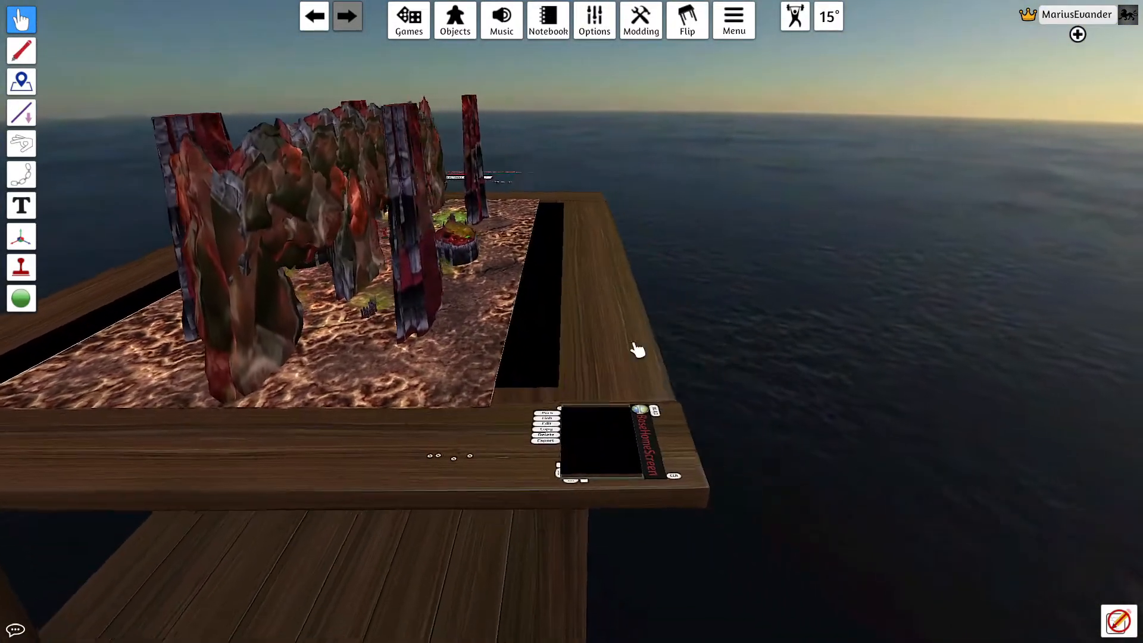
Step: Load the TTTSCCS1 save from the Workshop game library
left_click(407, 20)
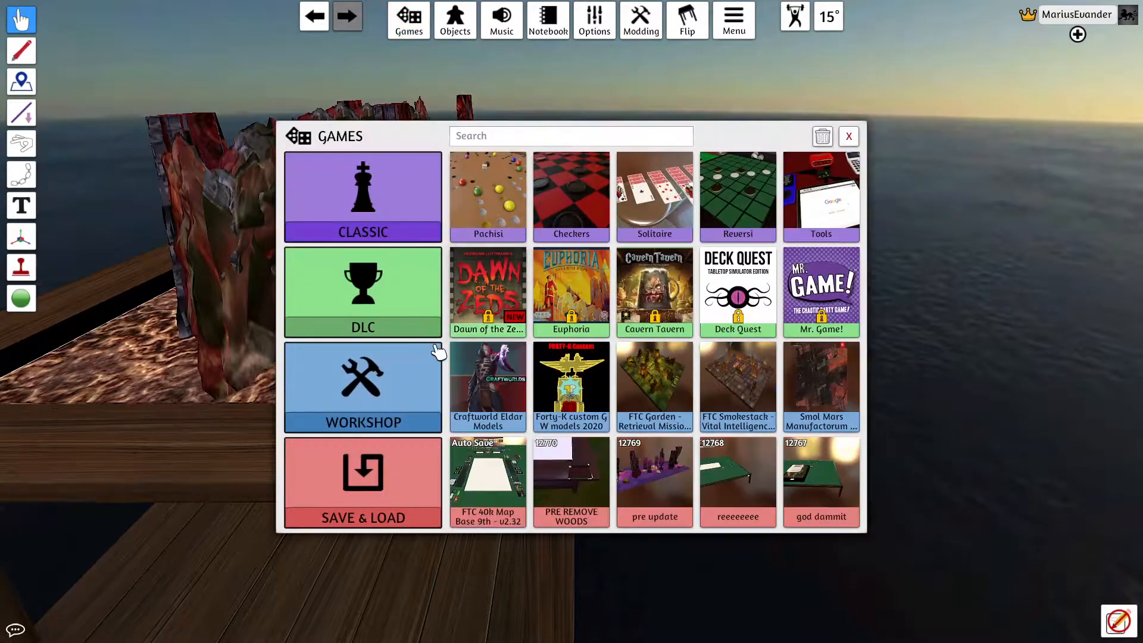
left_click(363, 387)
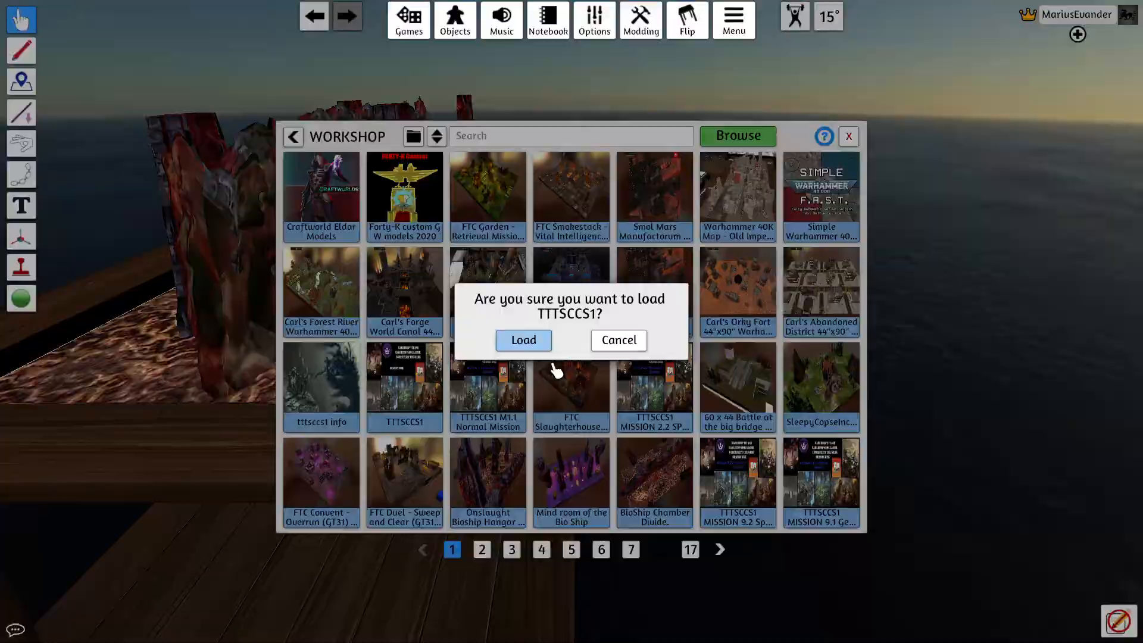
left_click(523, 340)
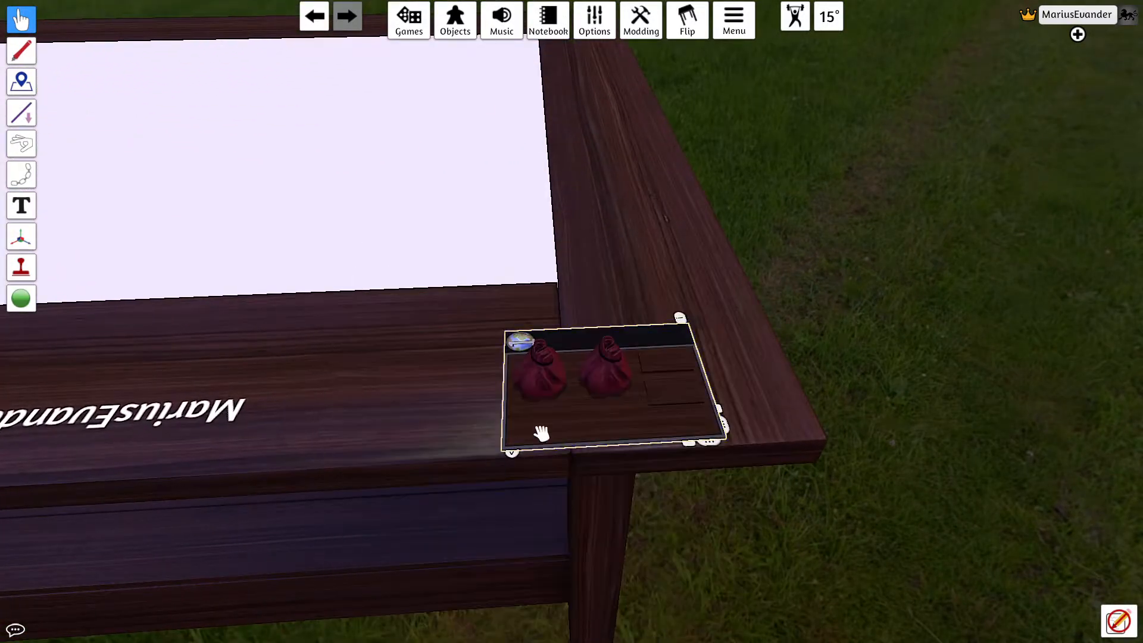
Step: Save the One World hub board as an object named DEMO999999999
right_click(612, 386)
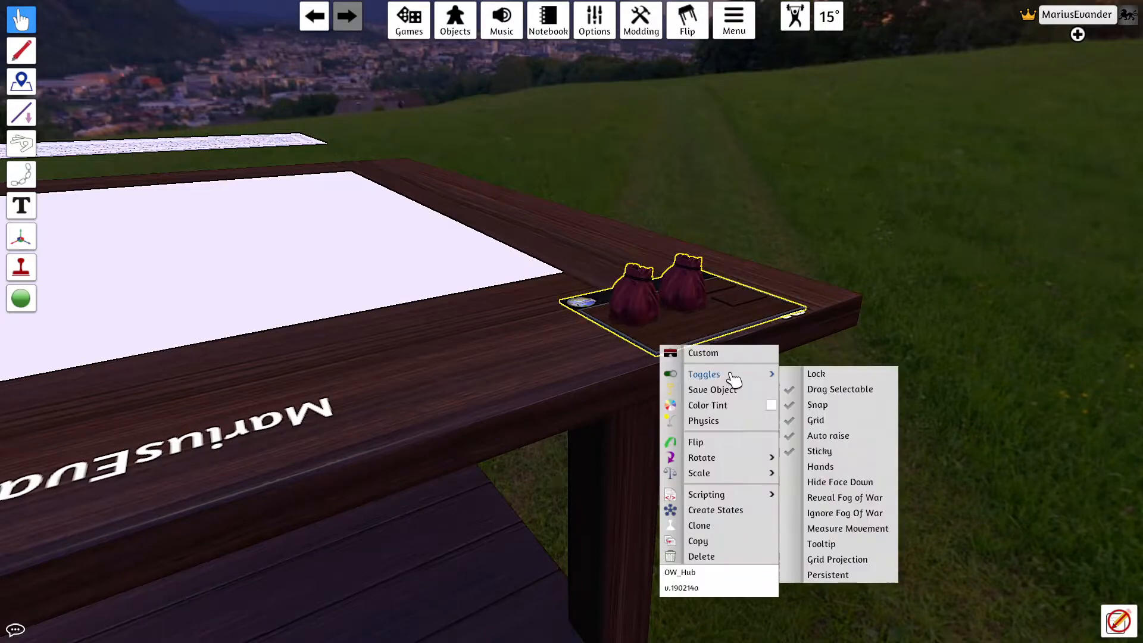
left_click(712, 390)
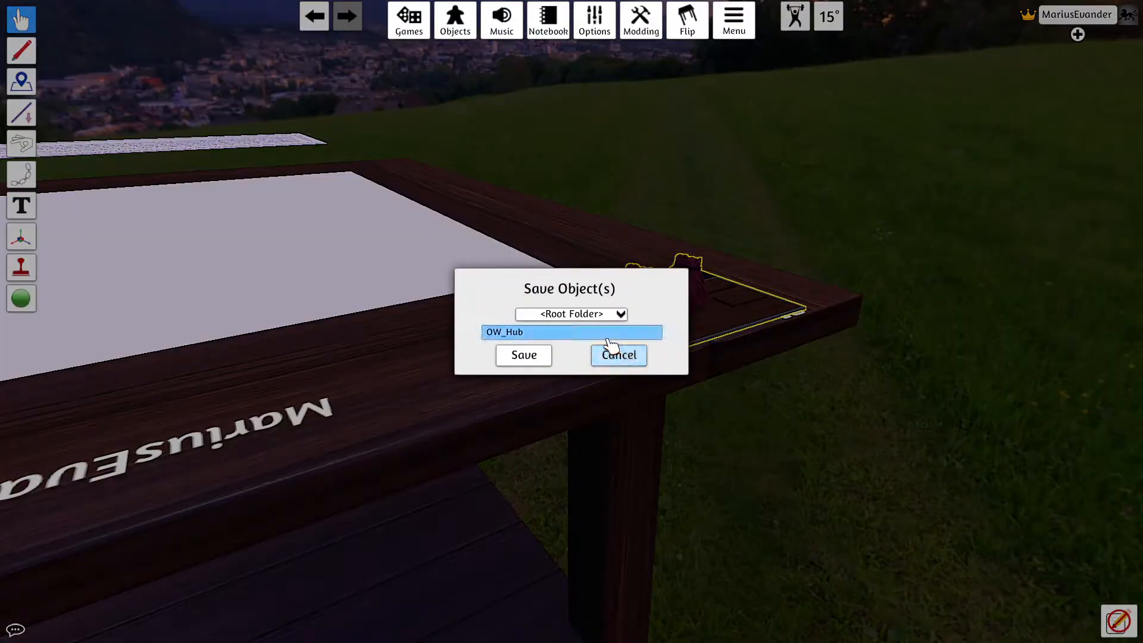
type("DEMO")
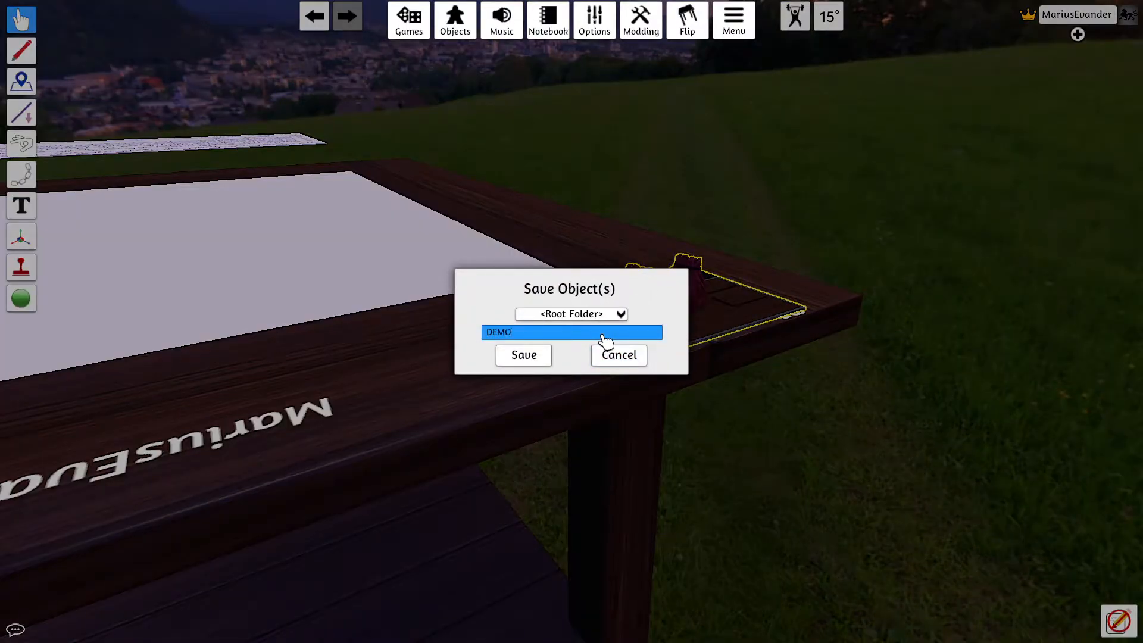
type("9999999")
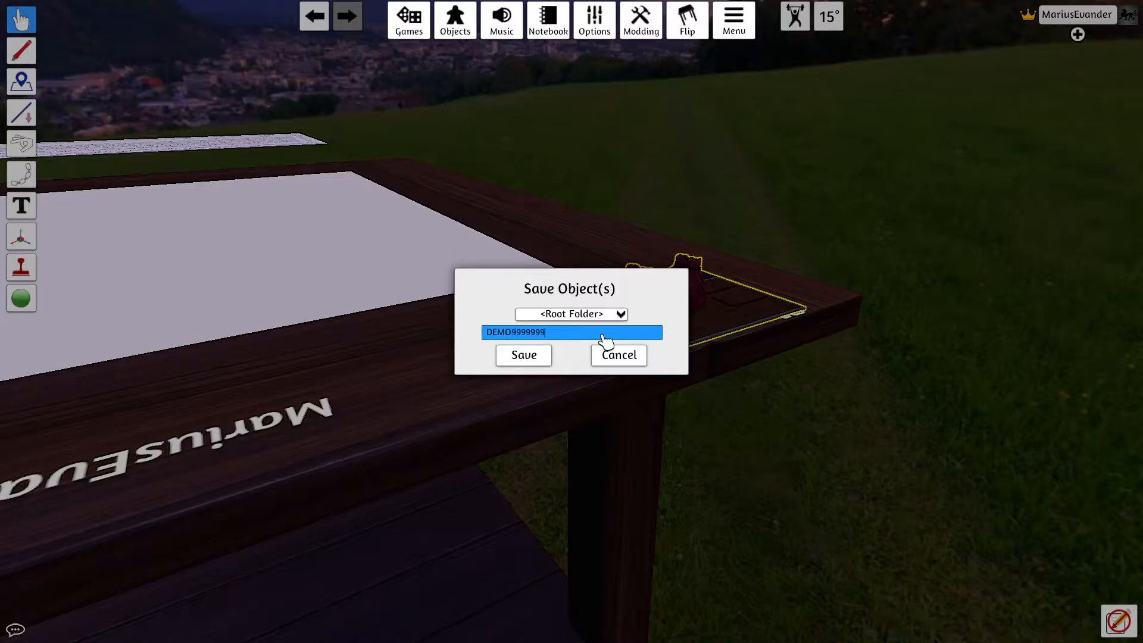
type("99")
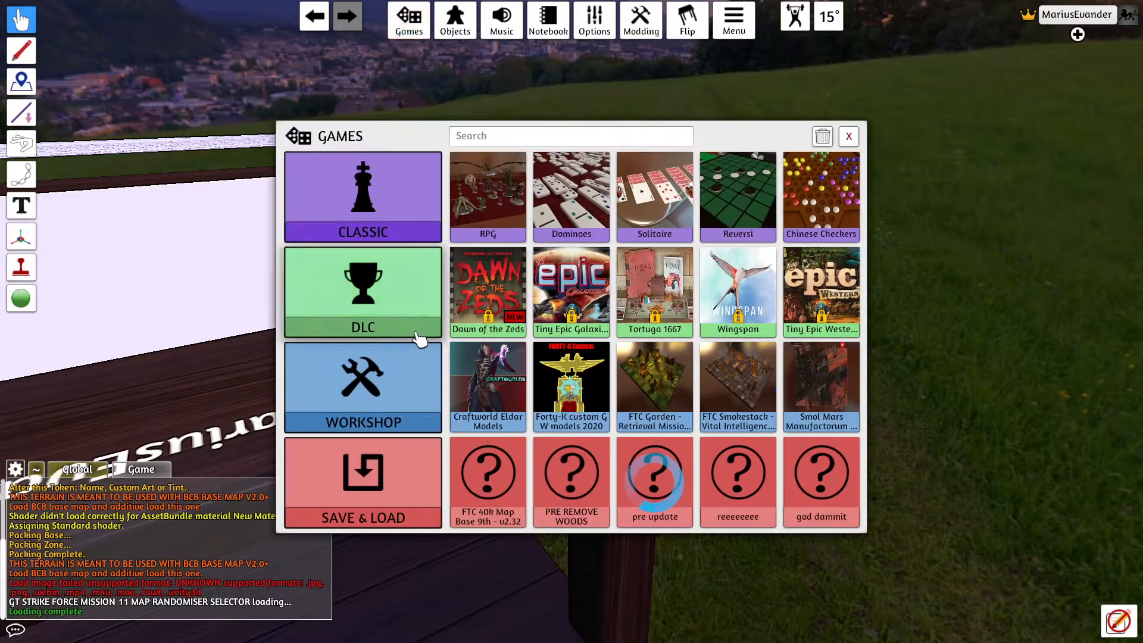
Step: Search the Workshop library for 'ONE' and load the One World mod
left_click(362, 386)
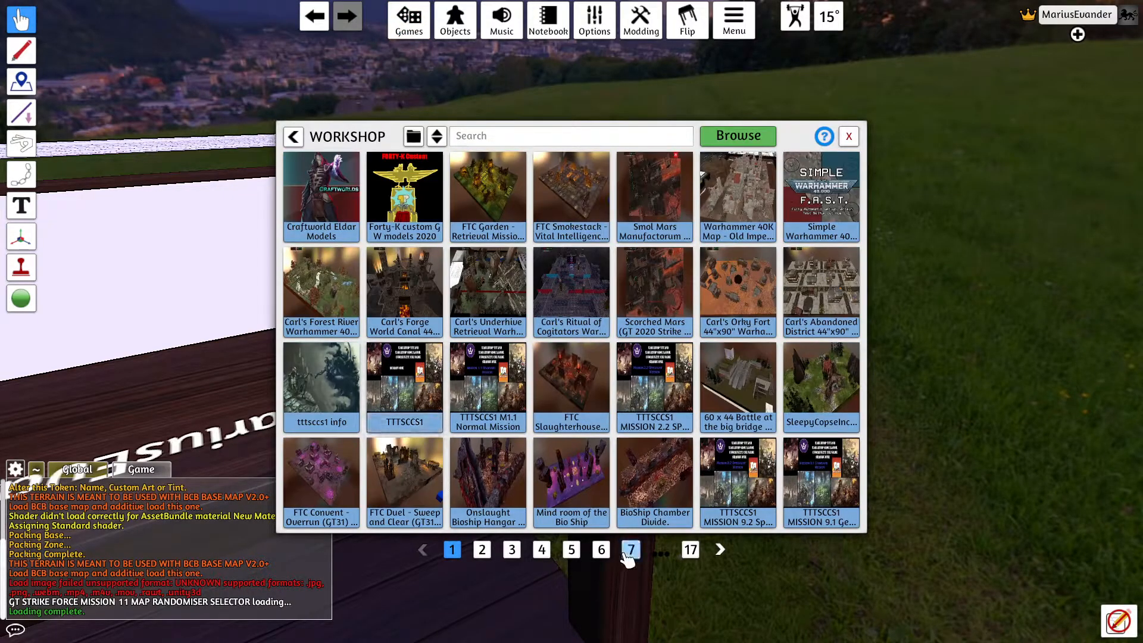
left_click(571, 136)
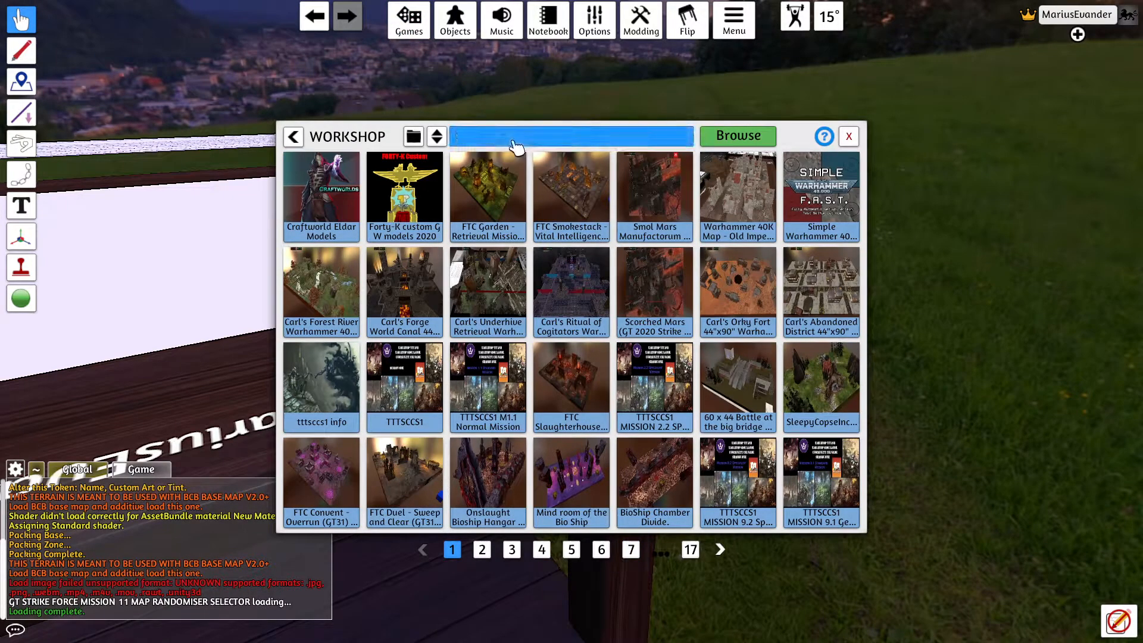
type("ONE")
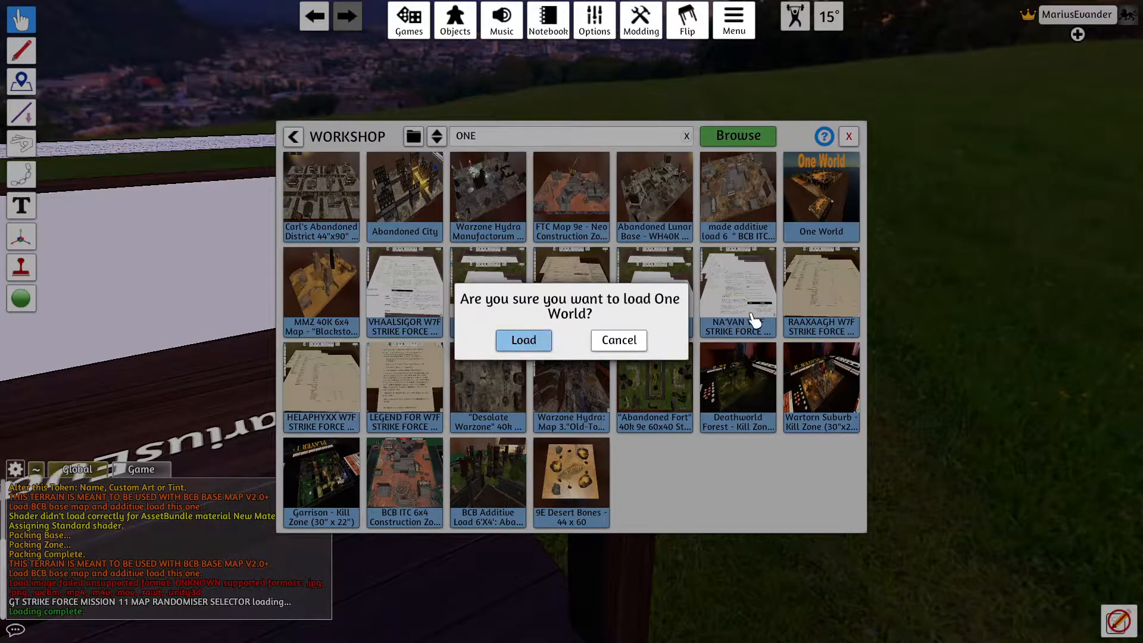
left_click(522, 340)
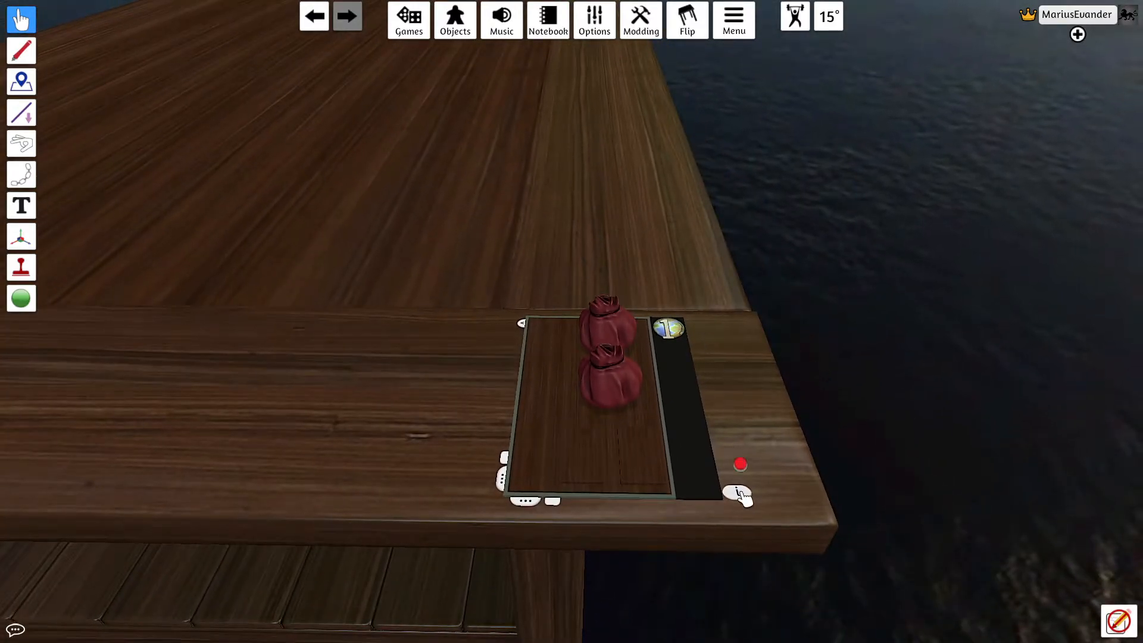
Step: Lock the One World hub to initialise it and build TheStilled map
left_click(740, 491)
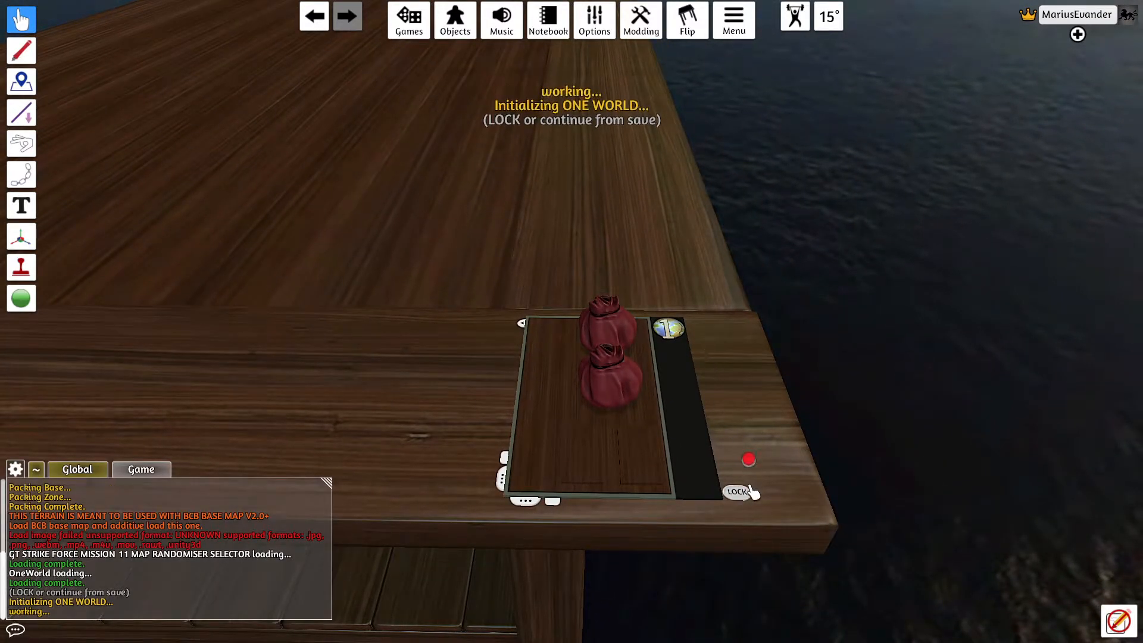
left_click(738, 491)
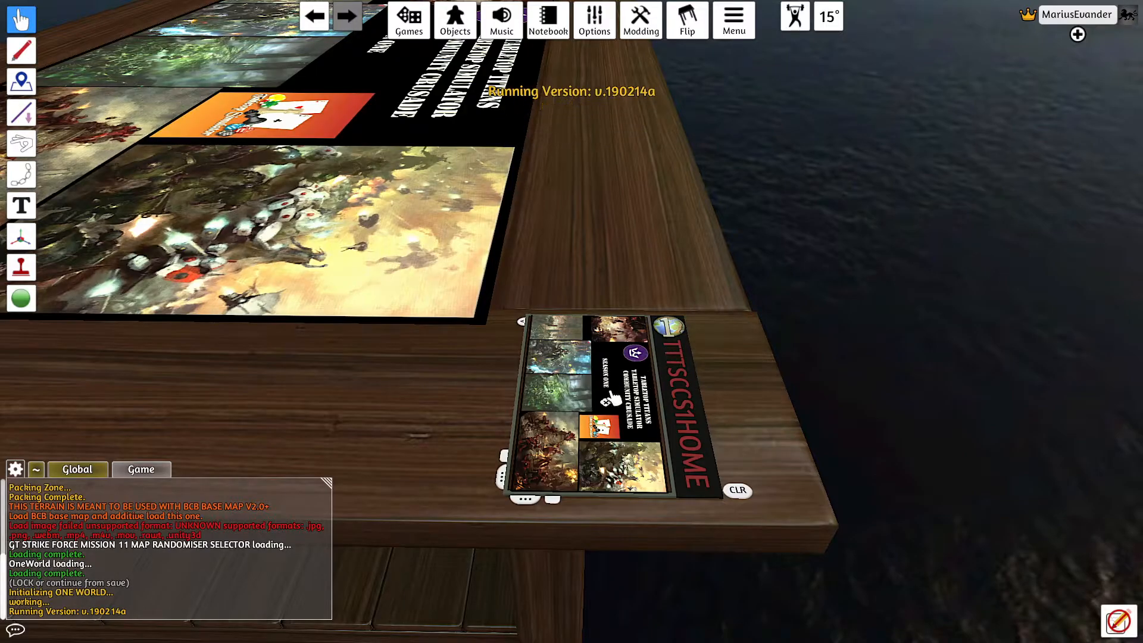
left_click(347, 16)
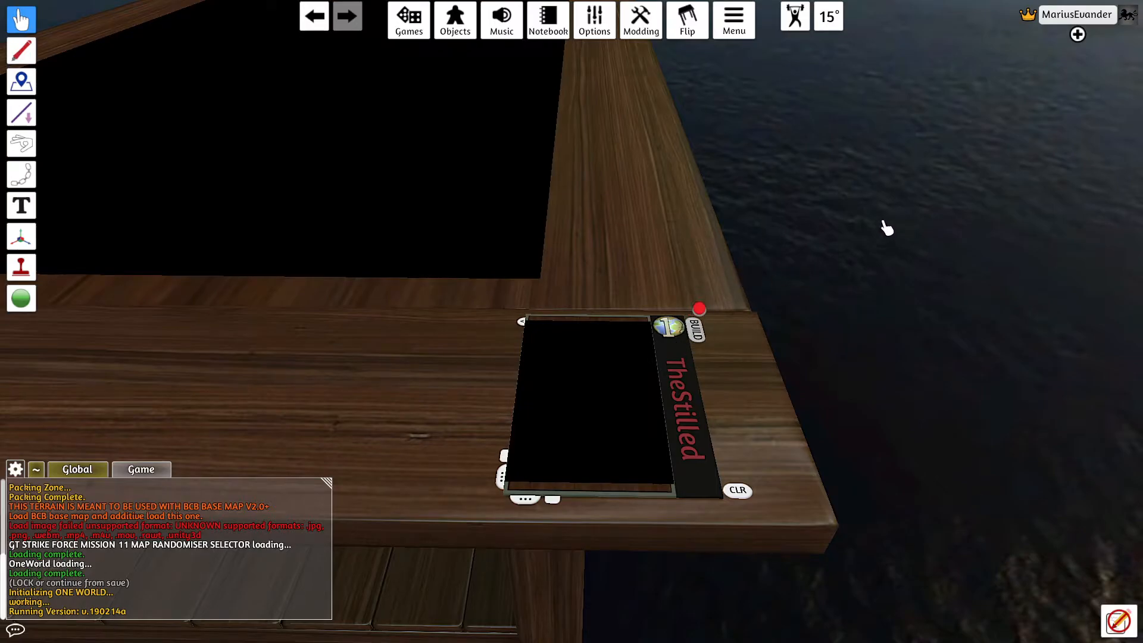
mouse_move(833, 230)
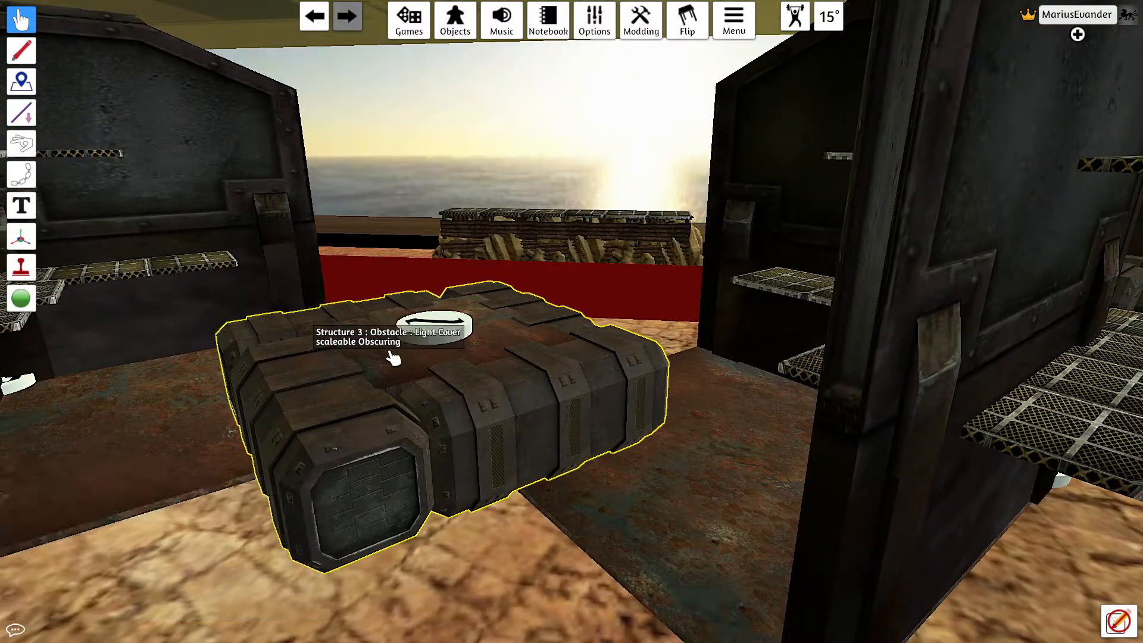
Step: Fix the names of the Structure 3, Wall 3 and Structure 5 obstacles
right_click(392, 357)
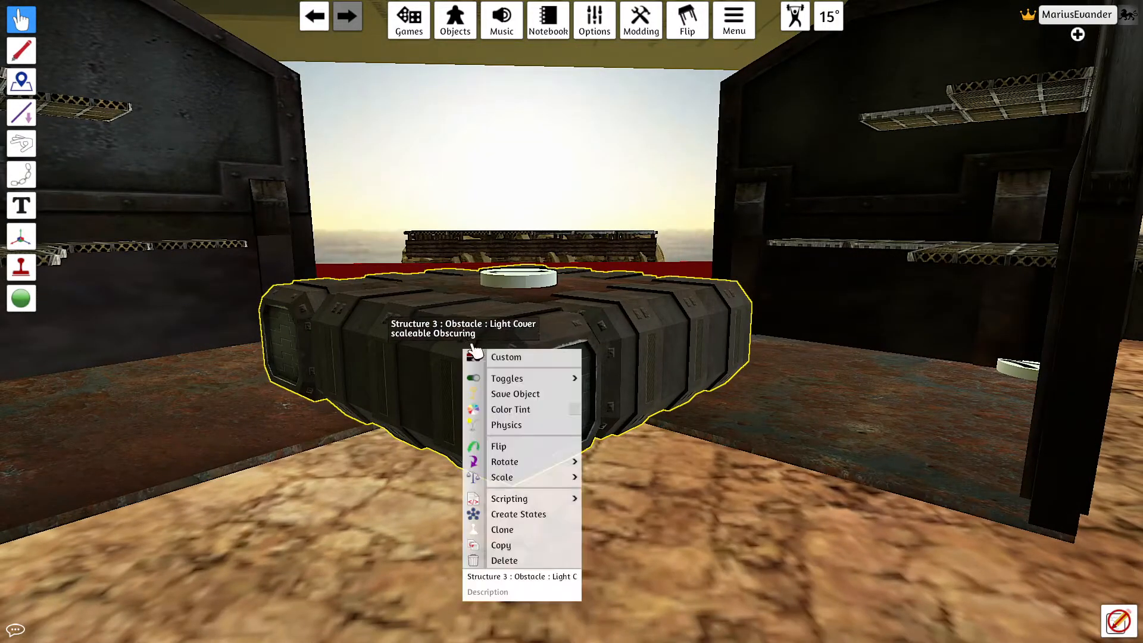
mouse_move(609, 552)
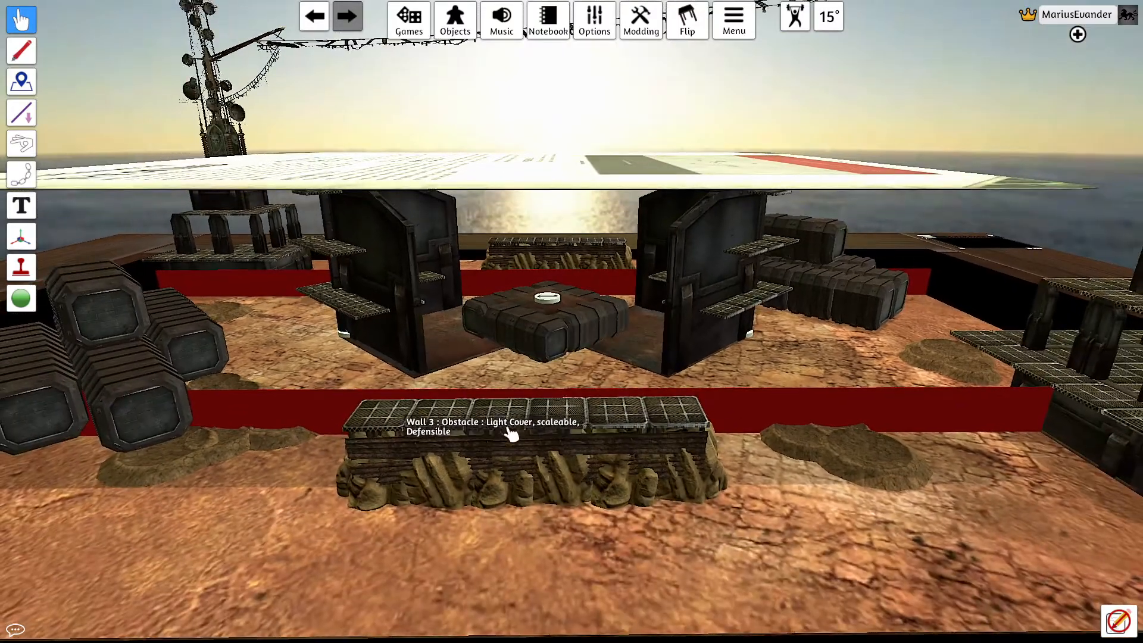
right_click(510, 434)
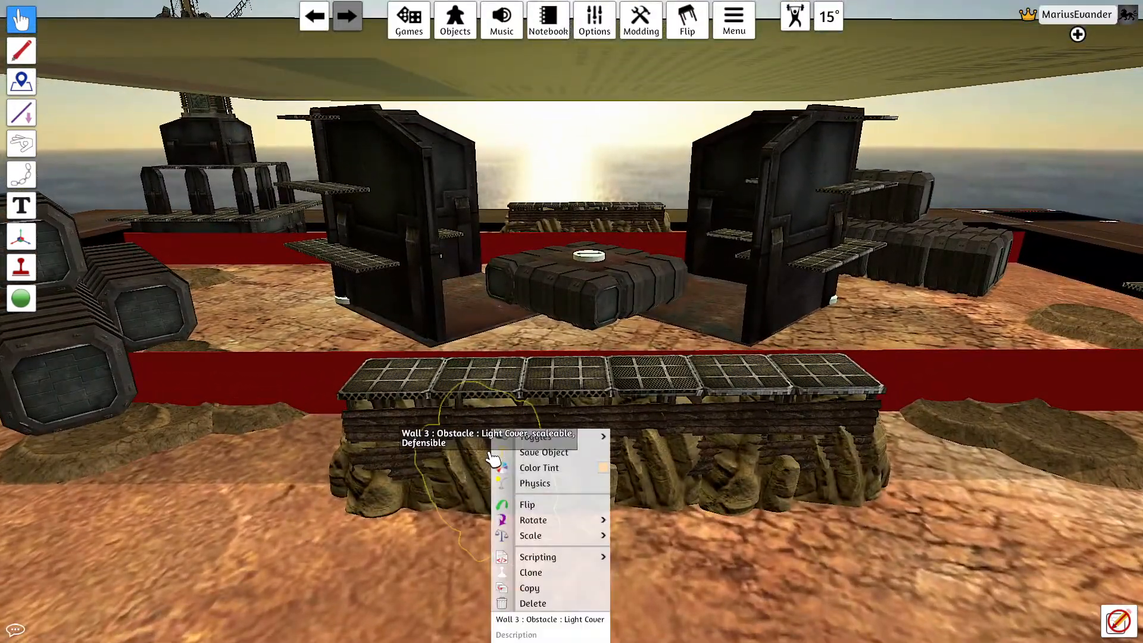
mouse_move(630, 578)
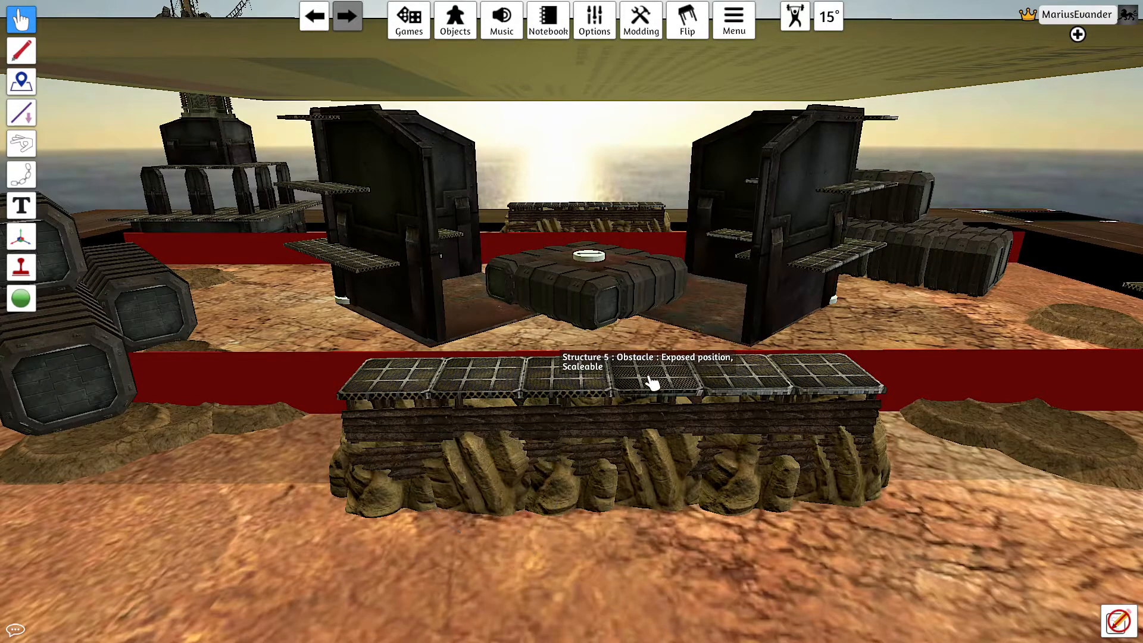
right_click(652, 383)
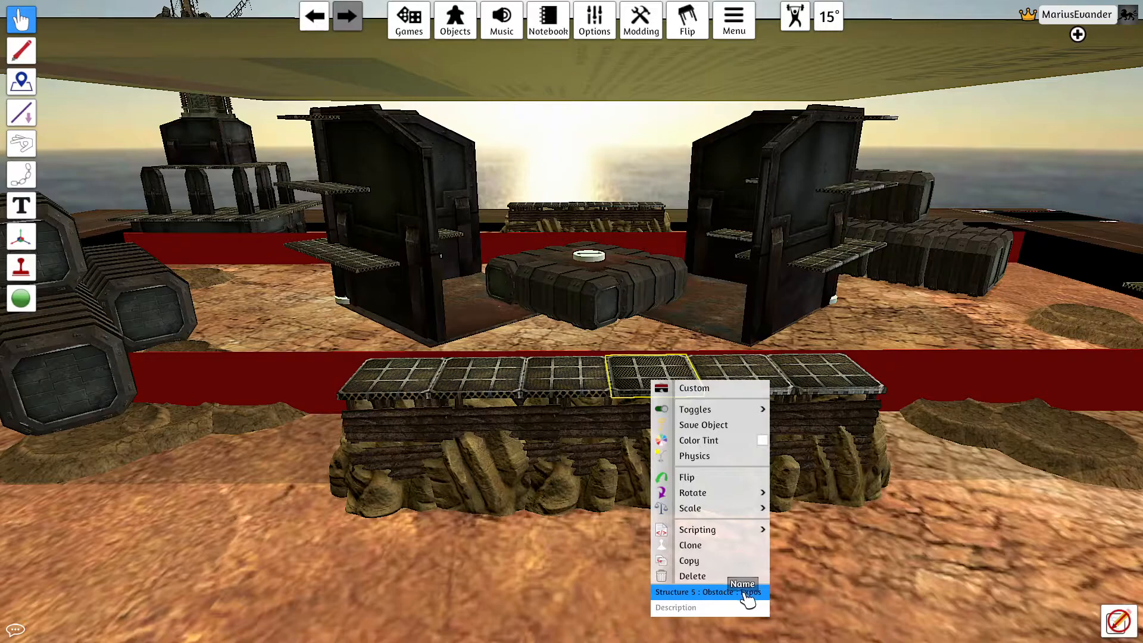
mouse_move(811, 600)
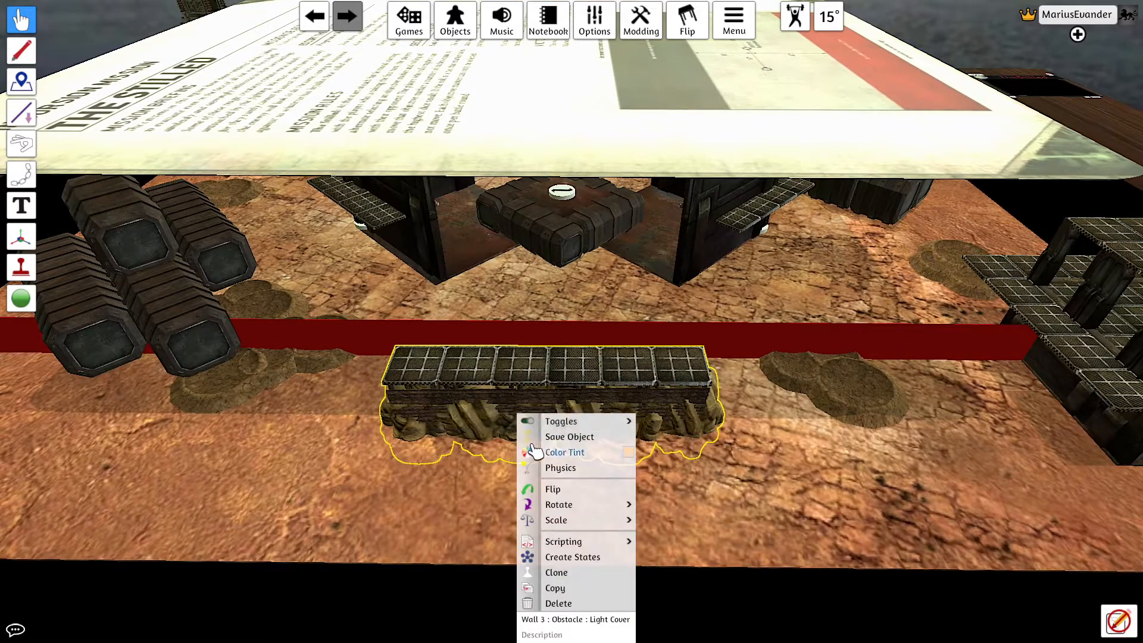
mouse_move(647, 600)
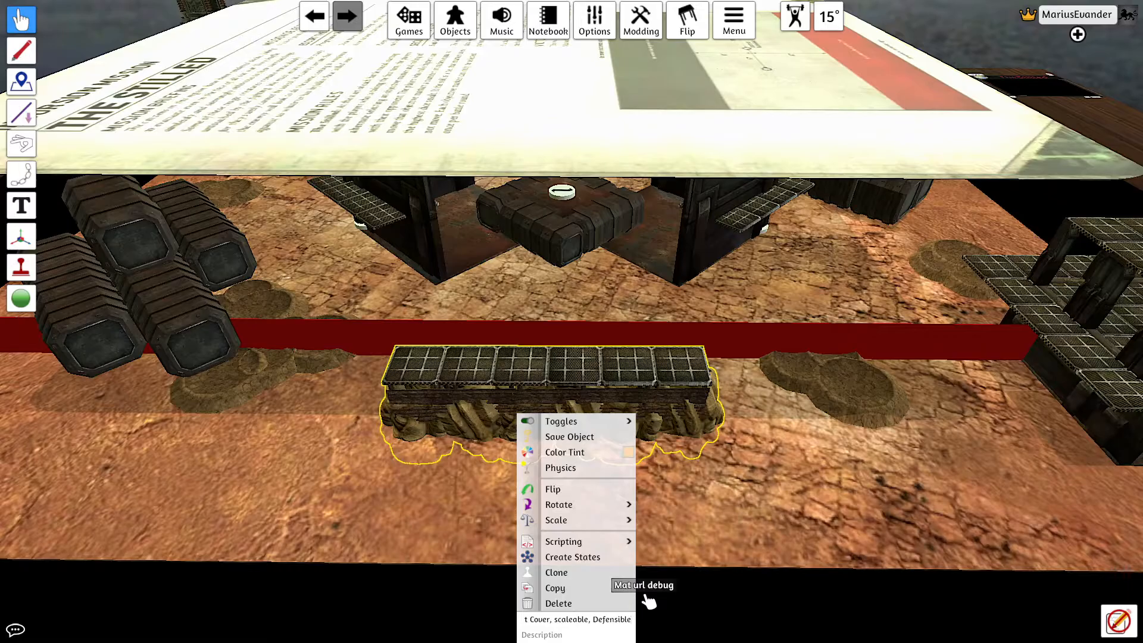
mouse_move(797, 515)
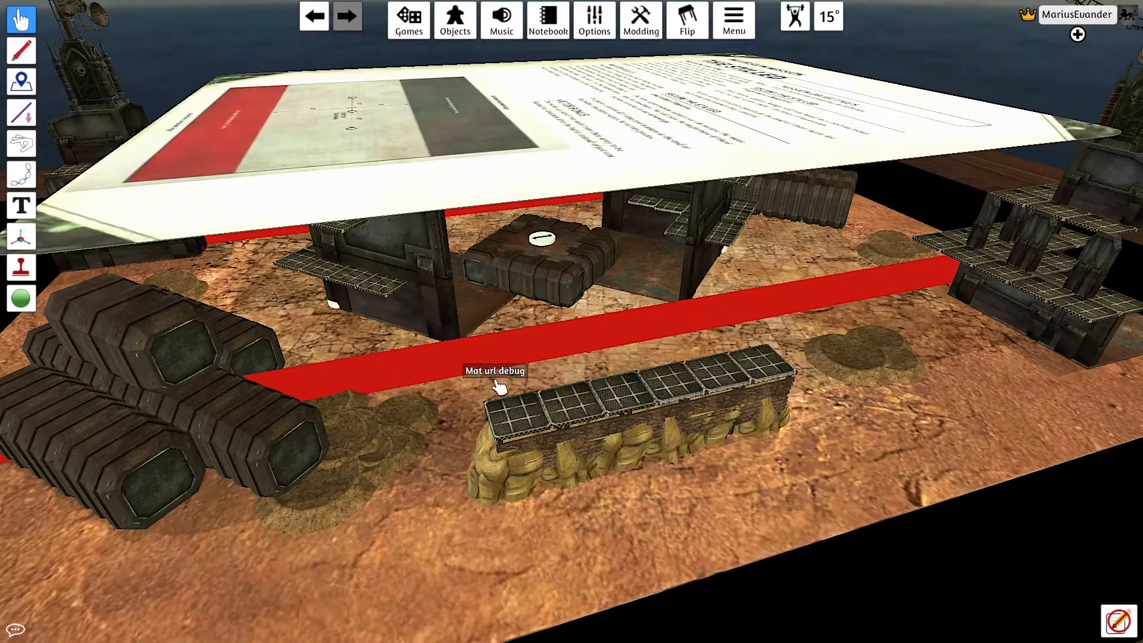
left_click(641, 445)
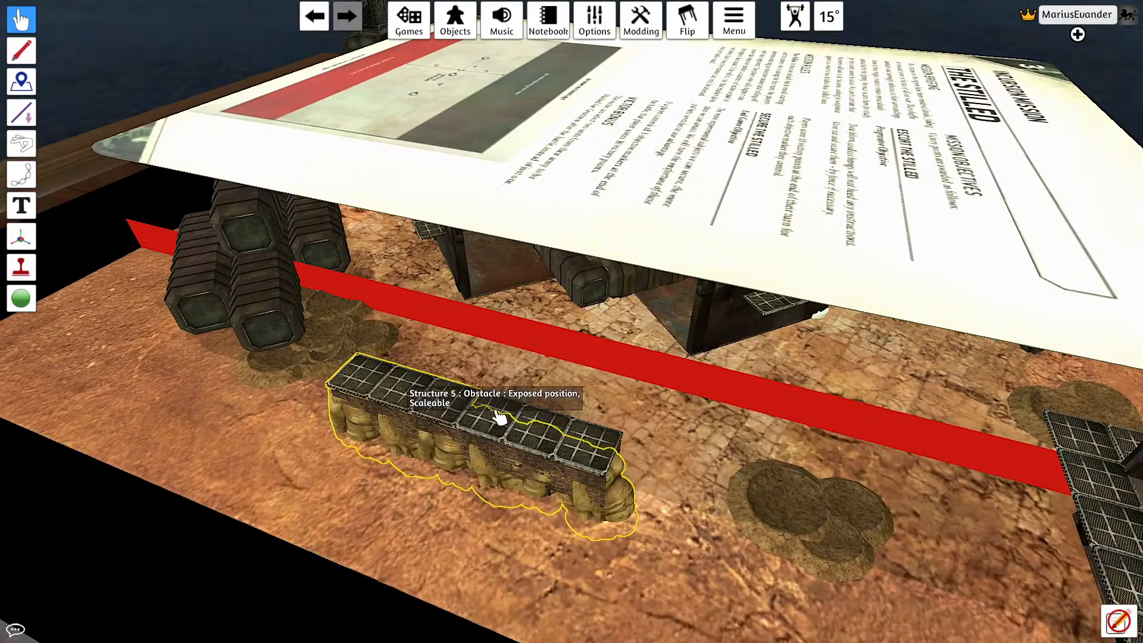
mouse_move(591, 443)
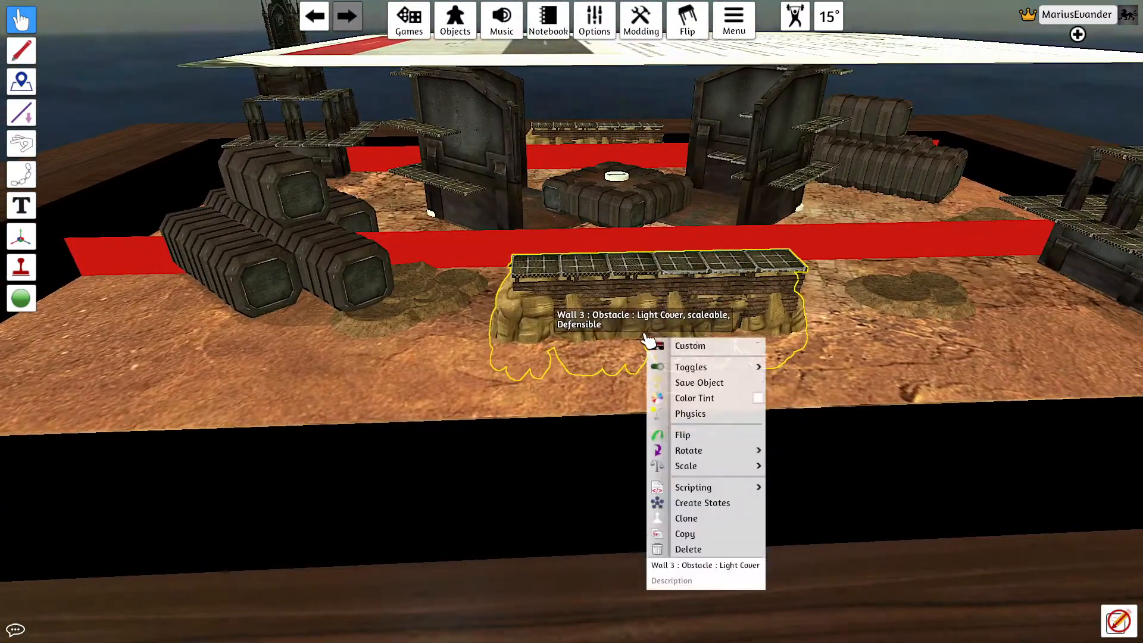
mouse_move(814, 479)
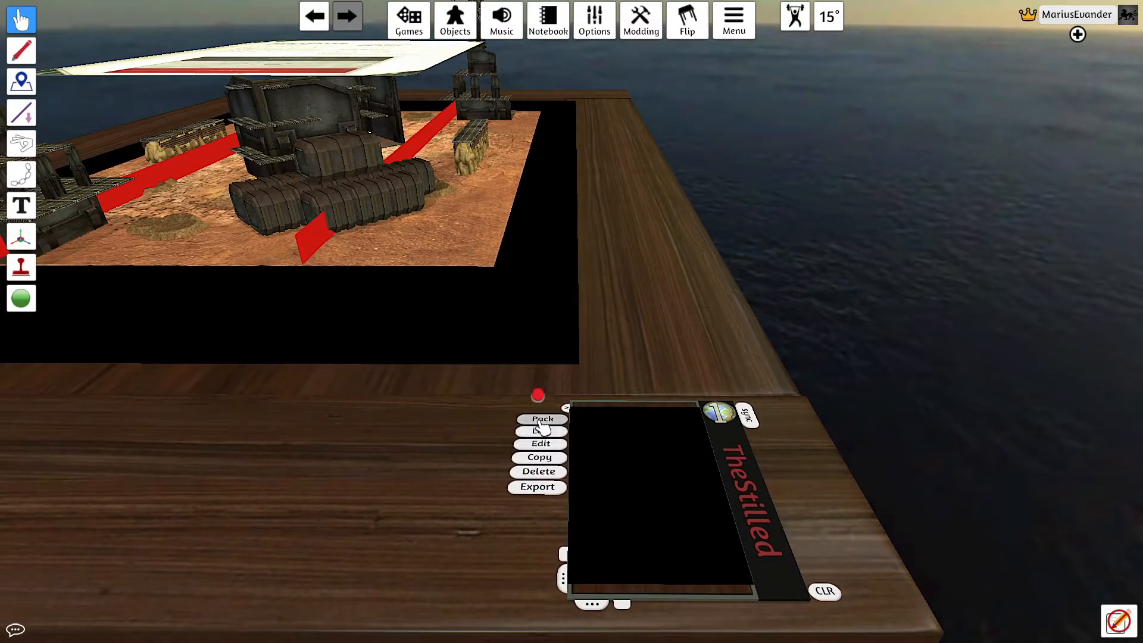
Step: Pack TheStilled map back into the One World hub
left_click(542, 418)
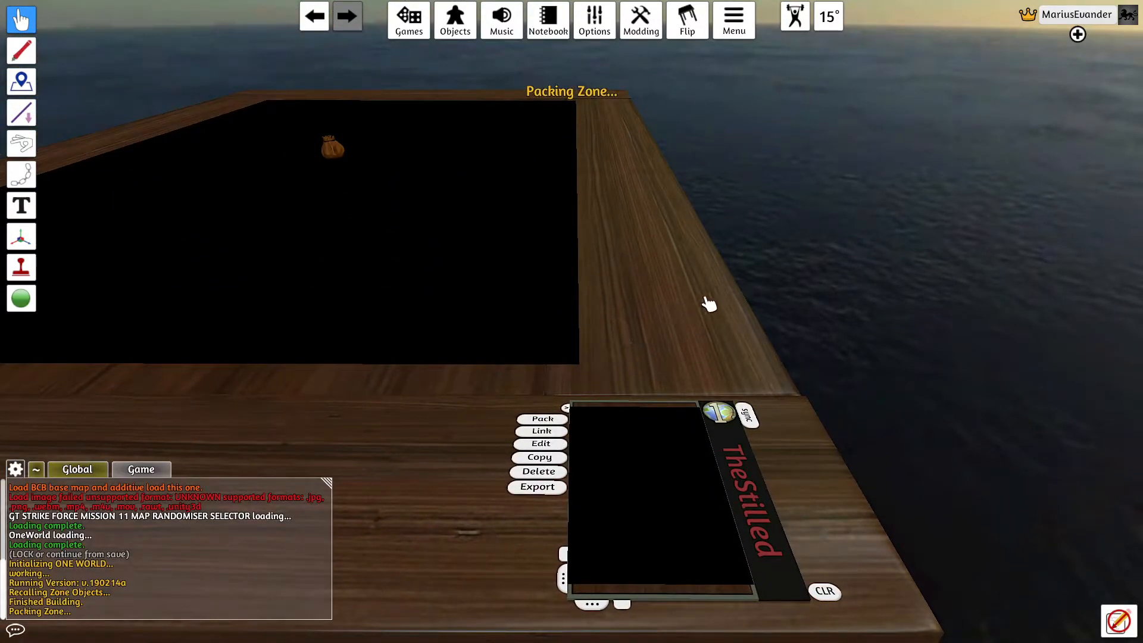
left_click(542, 418)
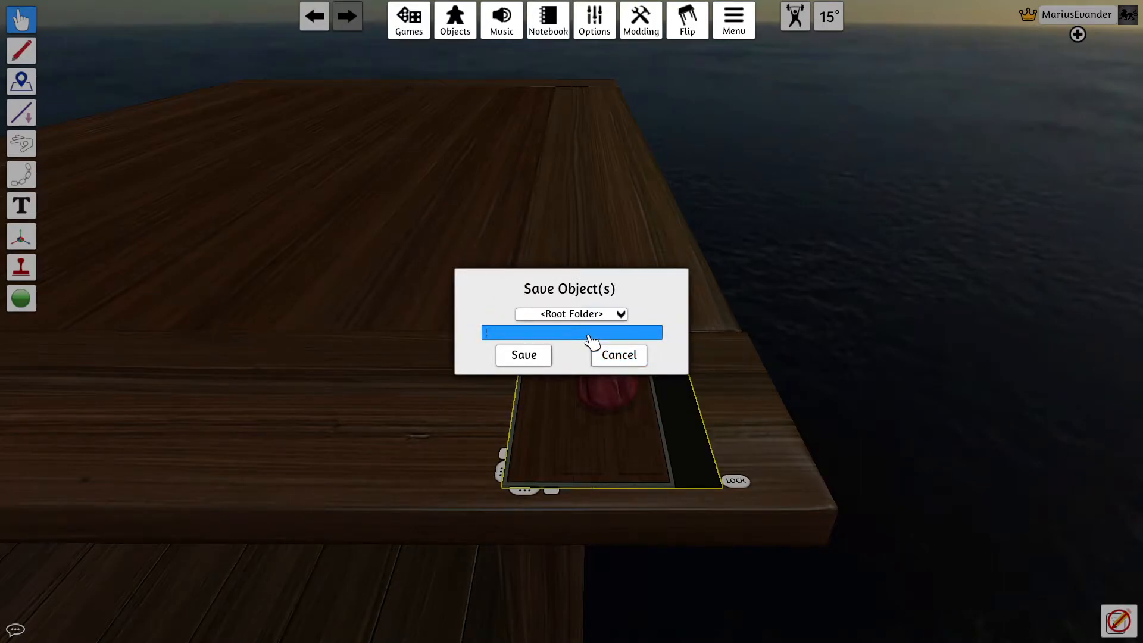
Step: Save the packed hub as an object named DEMO9999999POSTFIXE
type("DEMO9999999POST")
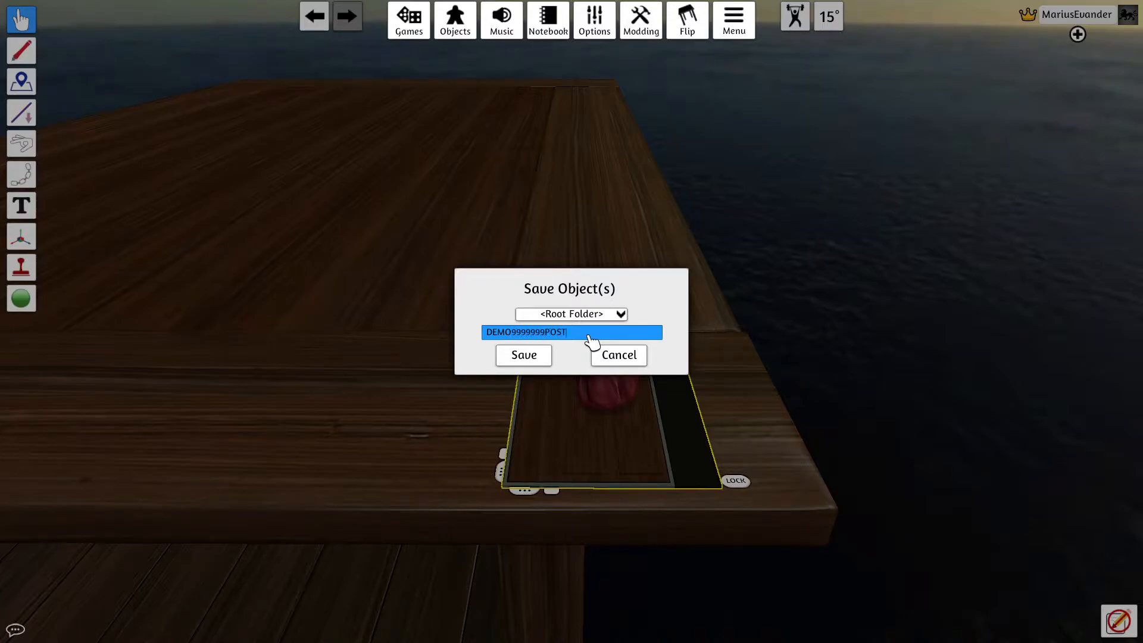
type("FIXE")
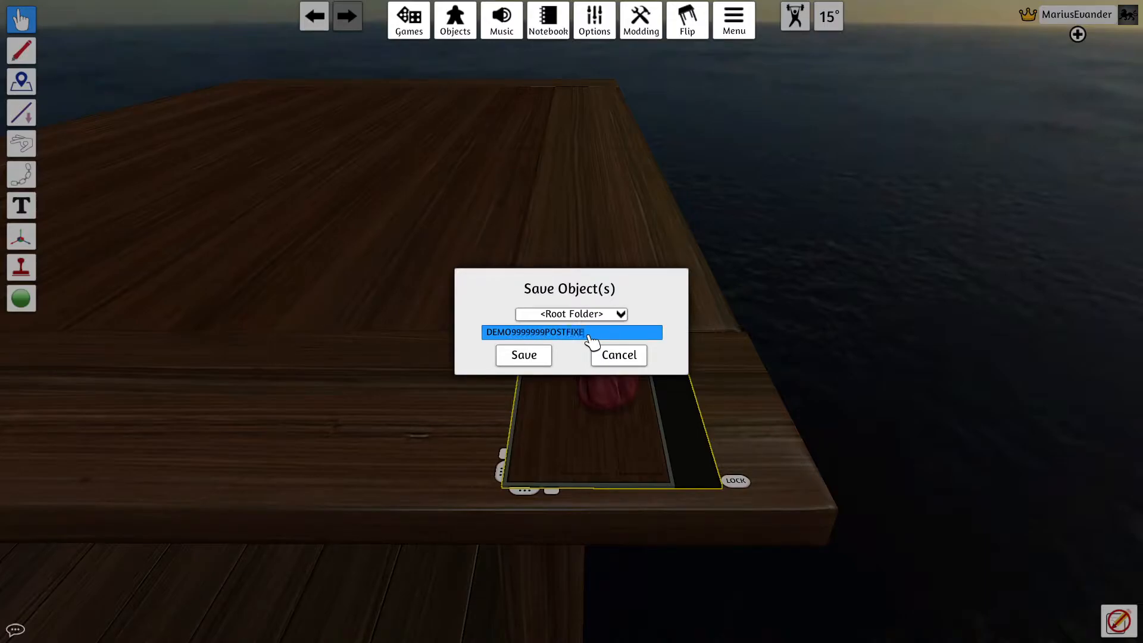
left_click(522, 355)
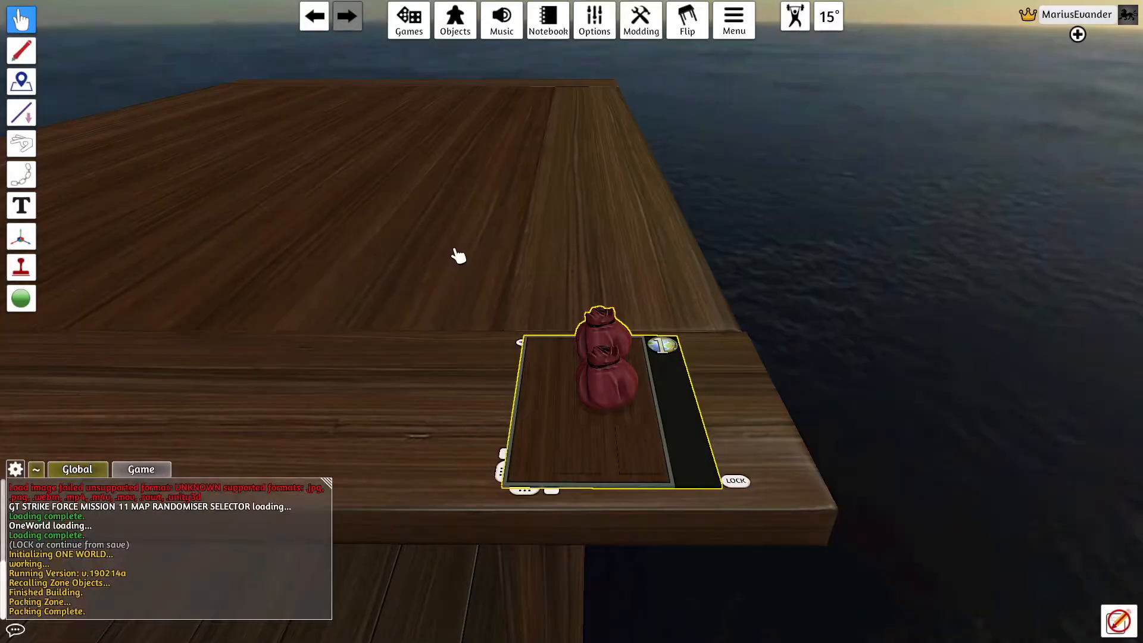
left_click(408, 19)
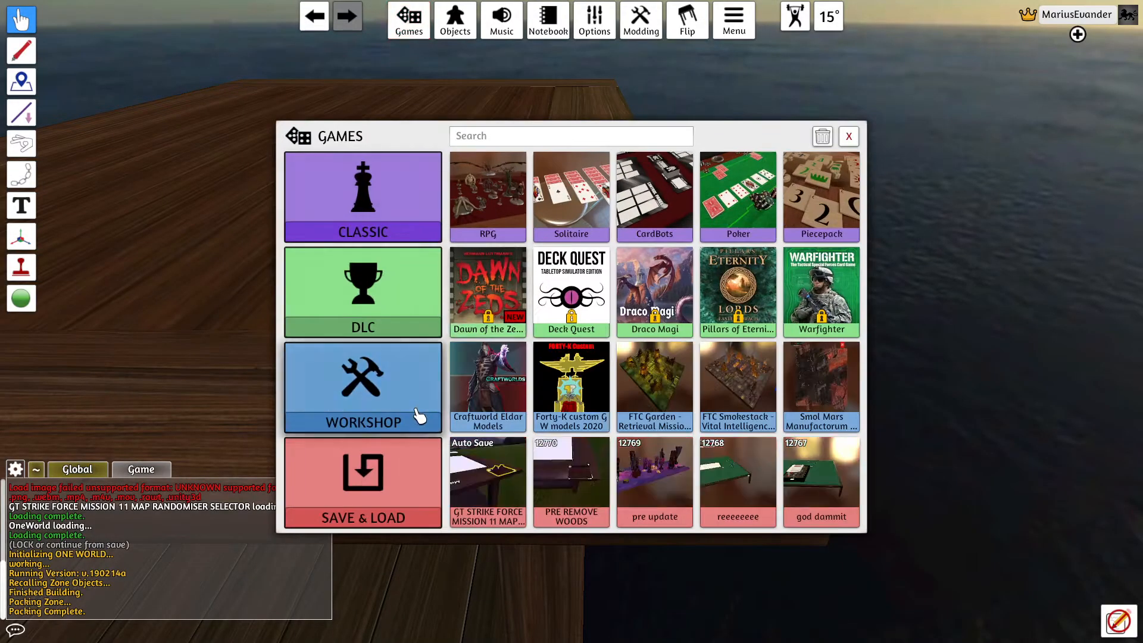
Step: Load TTTSCCS1 from the Workshop twice, dismissing both custom table image prompts
left_click(362, 387)
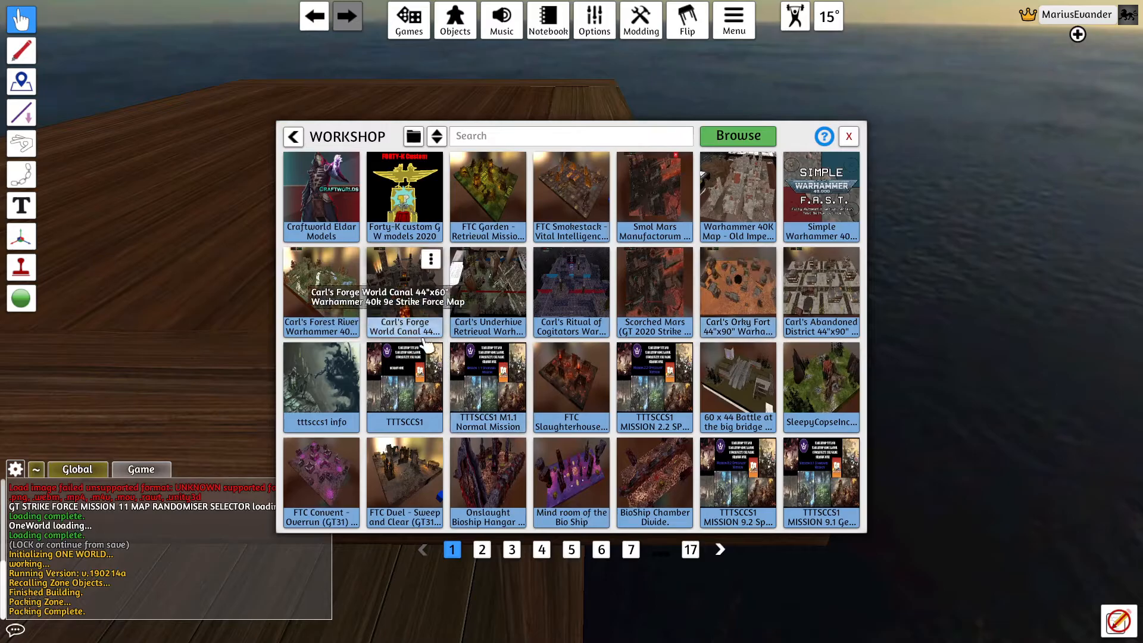
left_click(404, 386)
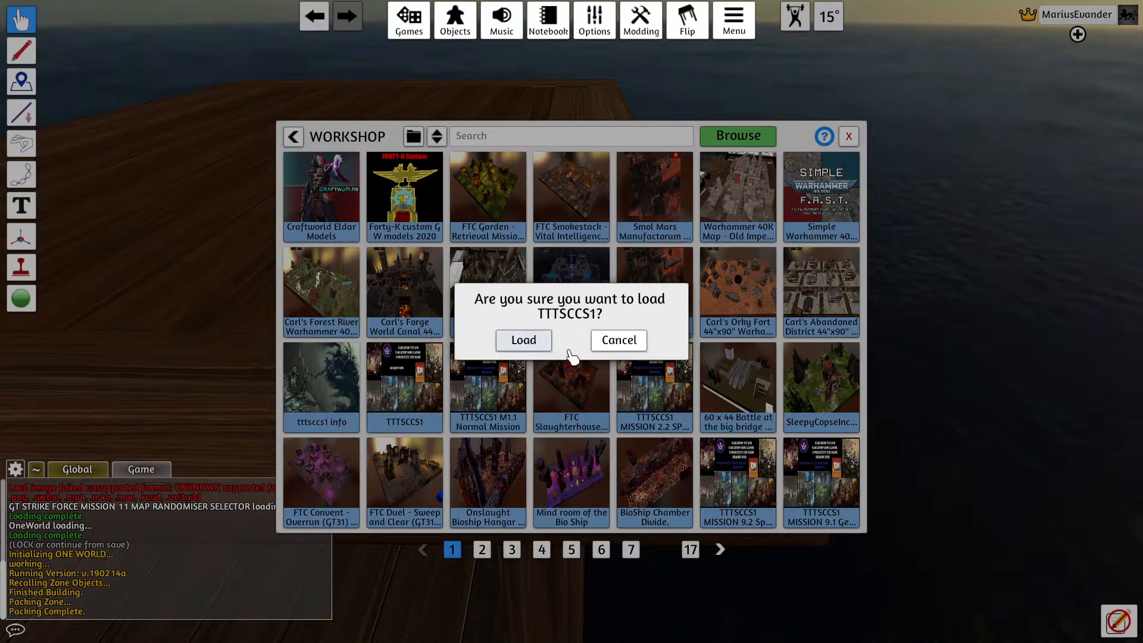
left_click(522, 340)
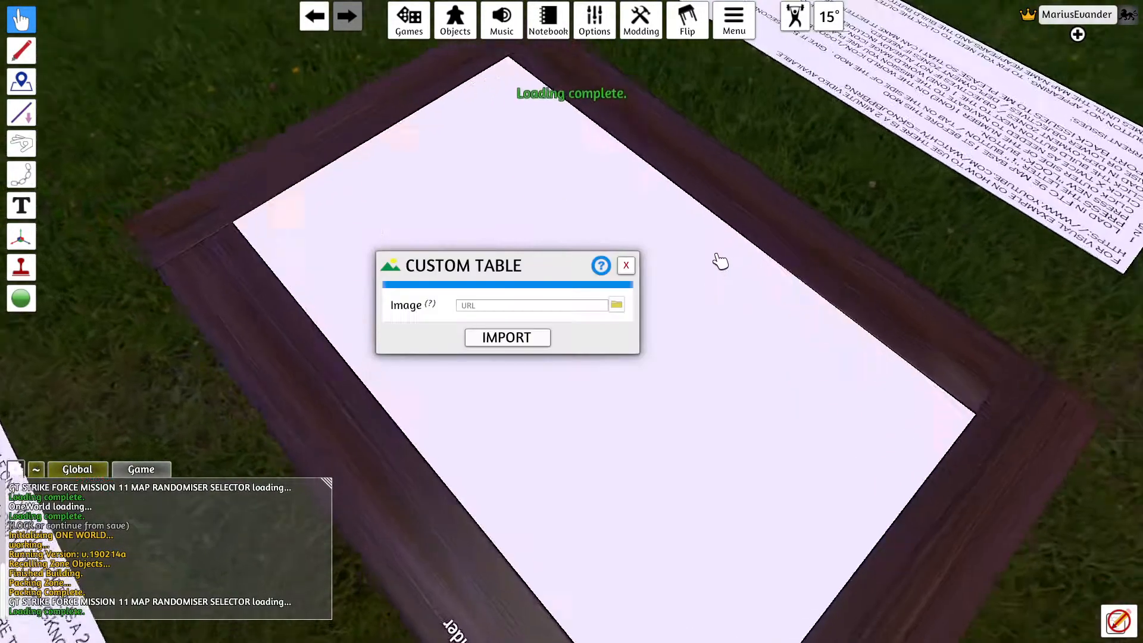
left_click(626, 265)
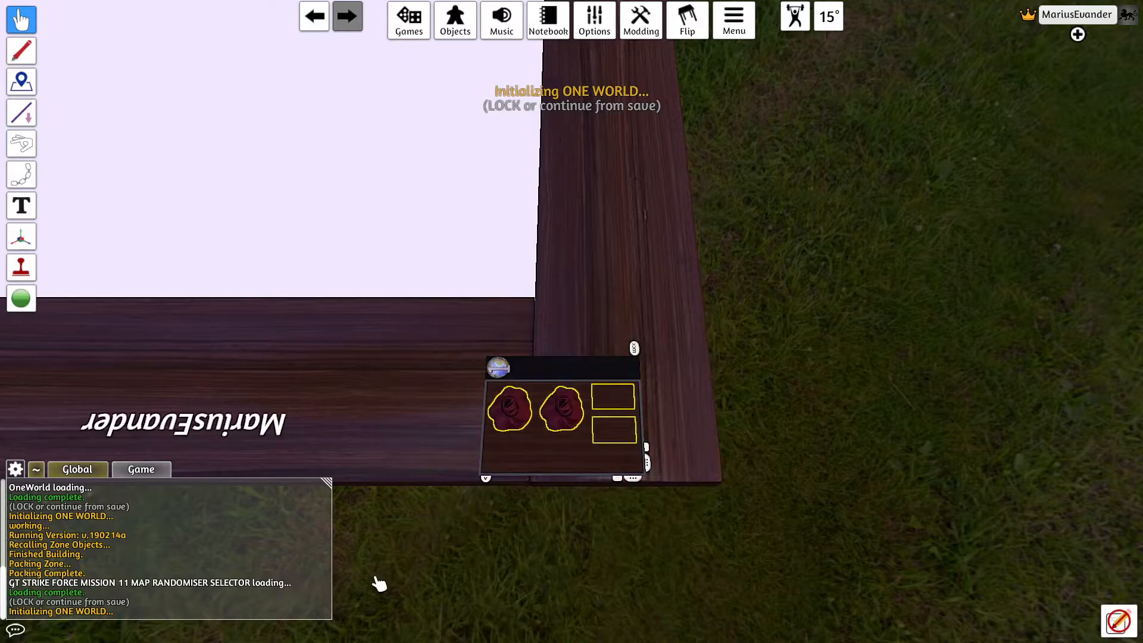
mouse_move(714, 551)
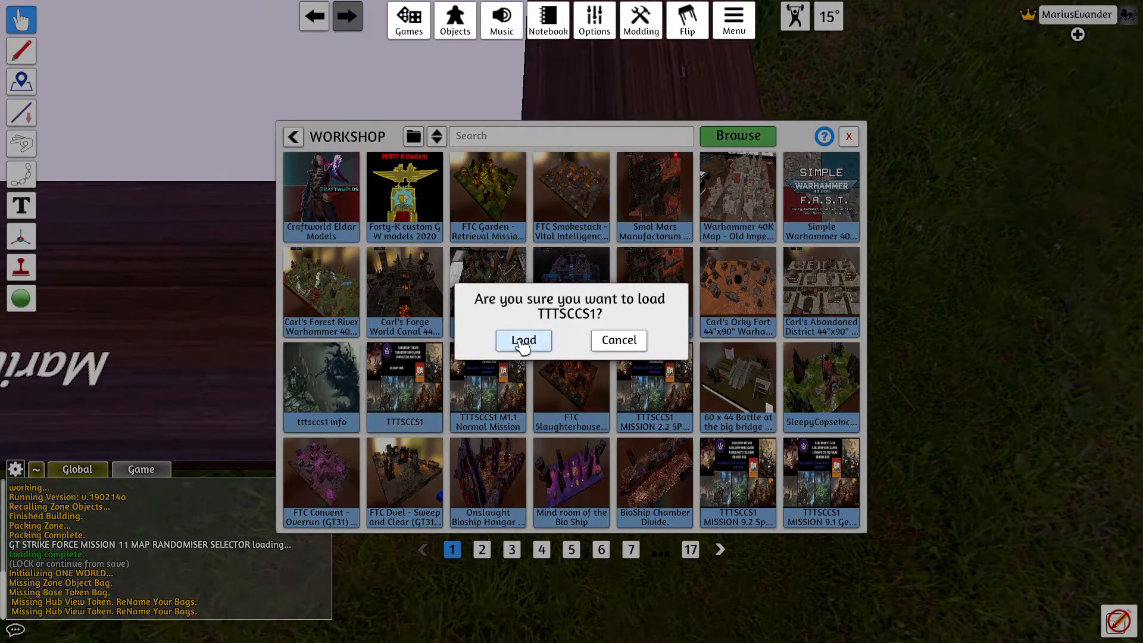
left_click(523, 339)
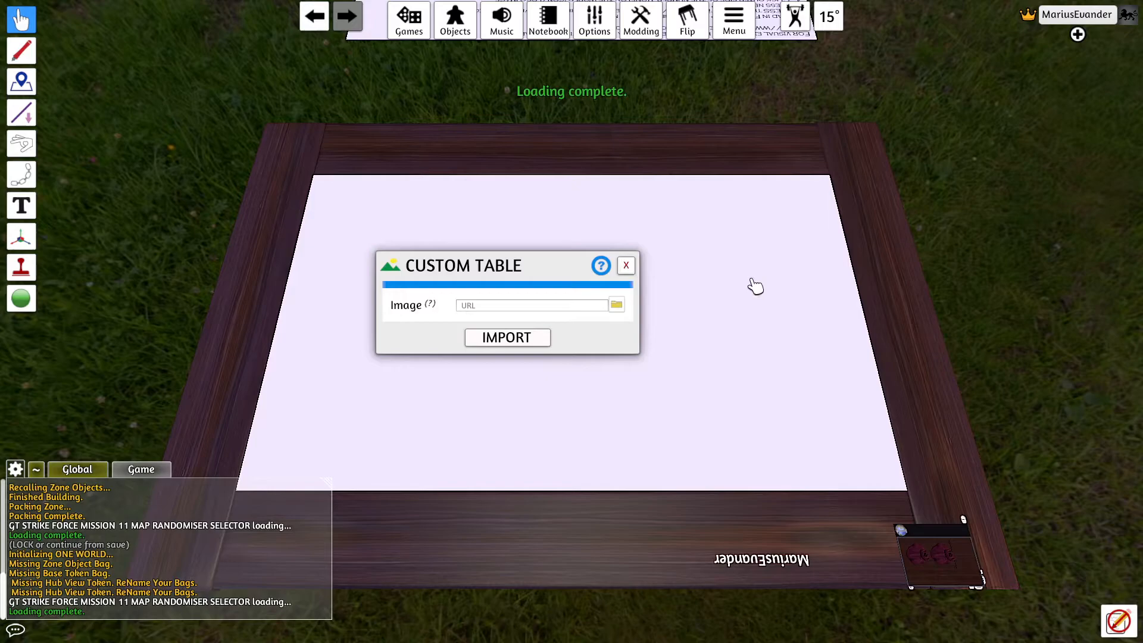
left_click(625, 264)
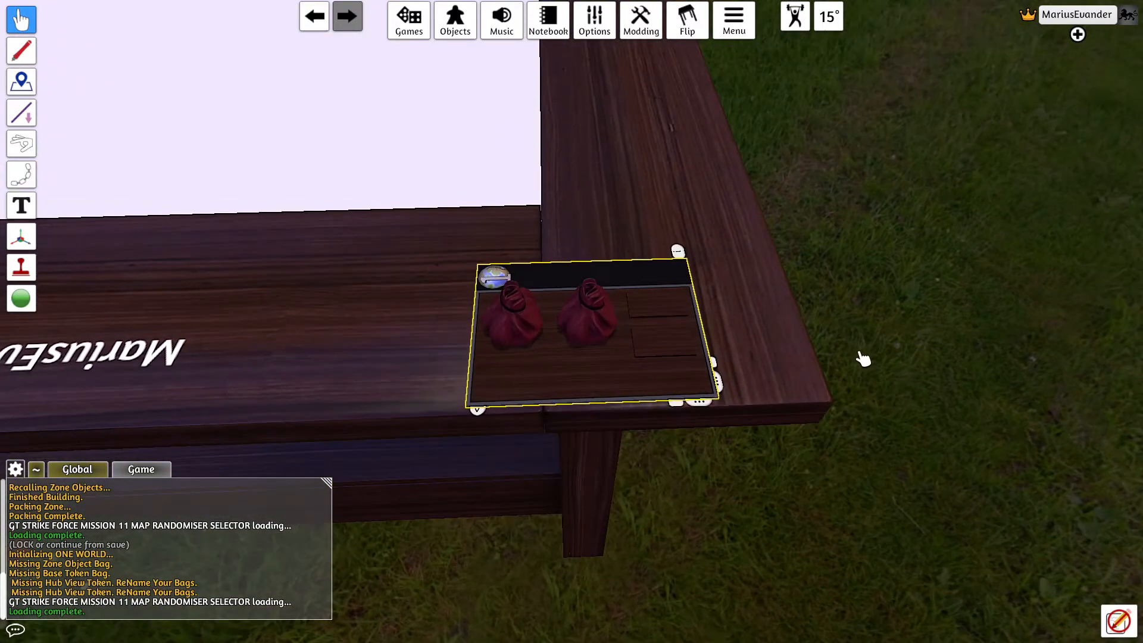
left_click(455, 19)
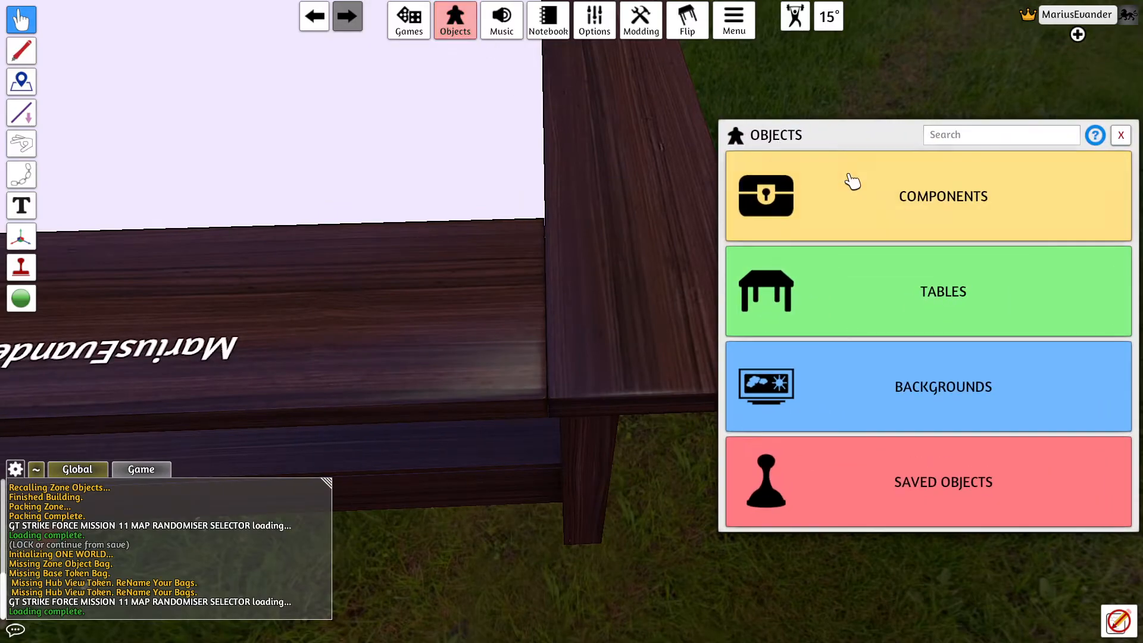
Step: Search saved objects for '9999', then open the Workshop upload dialog
type("9999")
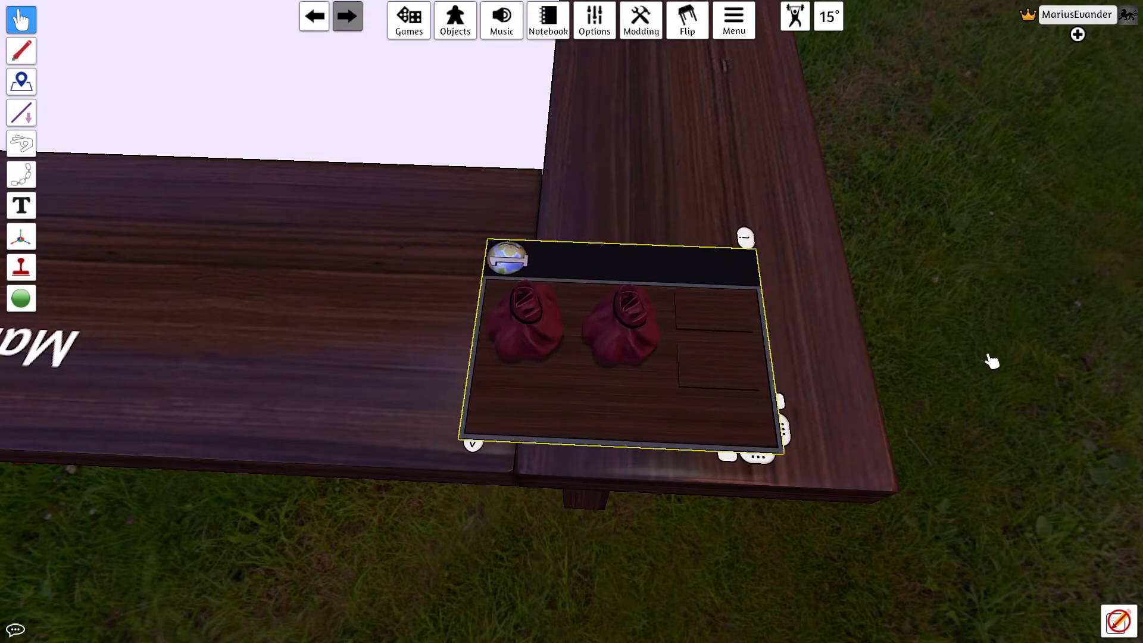
left_click(640, 20)
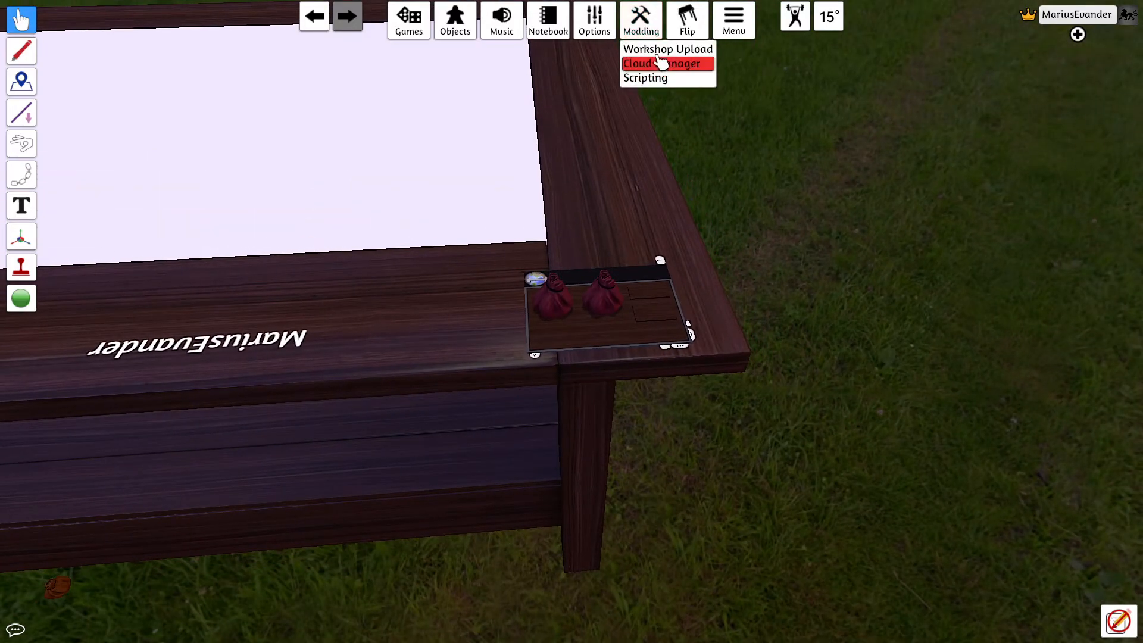
left_click(666, 48)
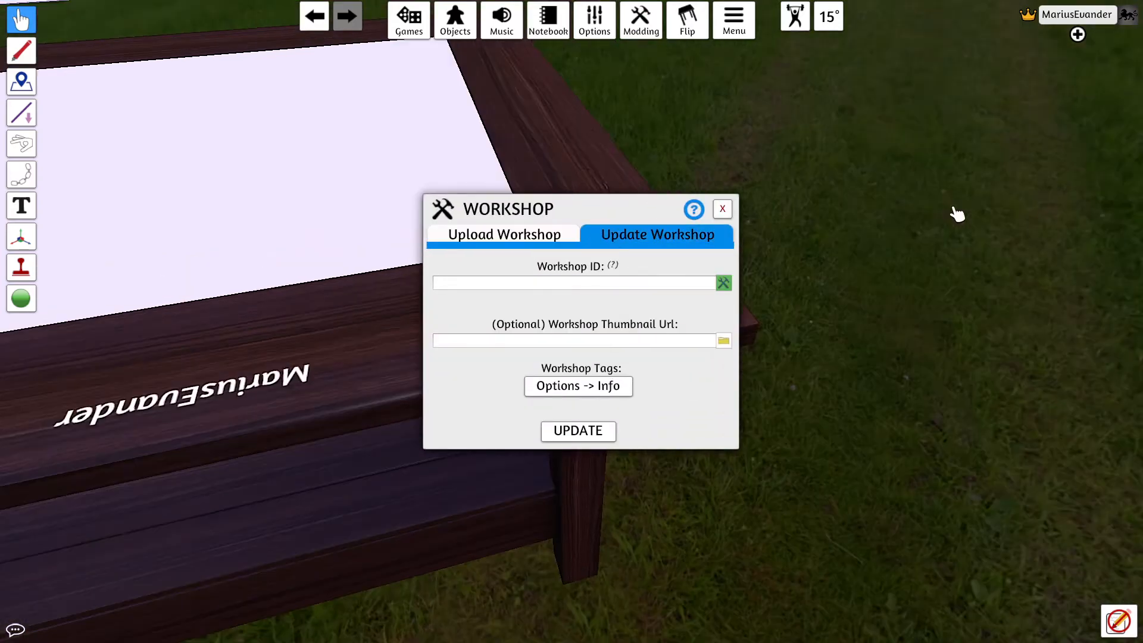